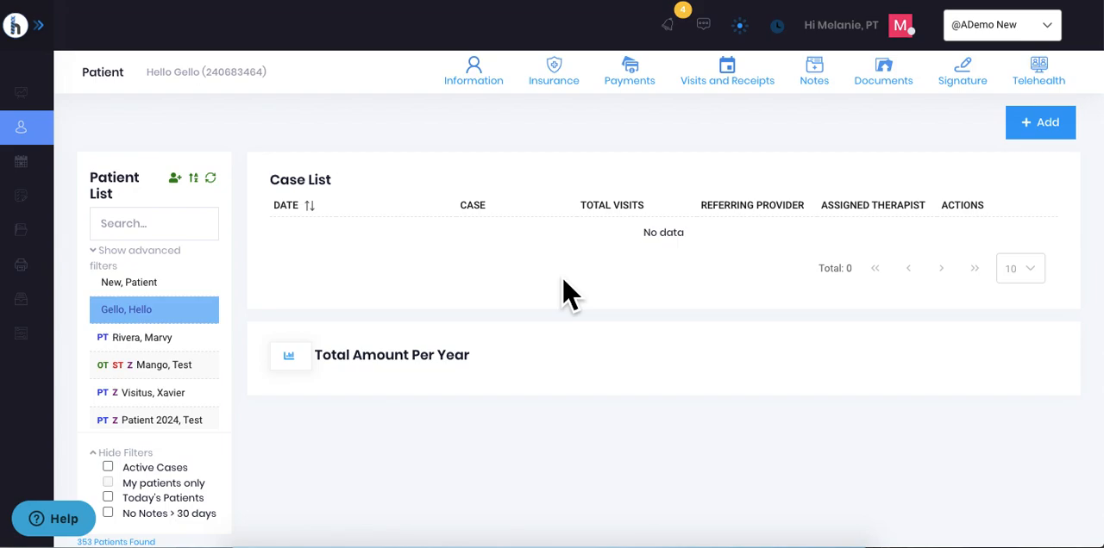
pyautogui.moveTo(164, 314)
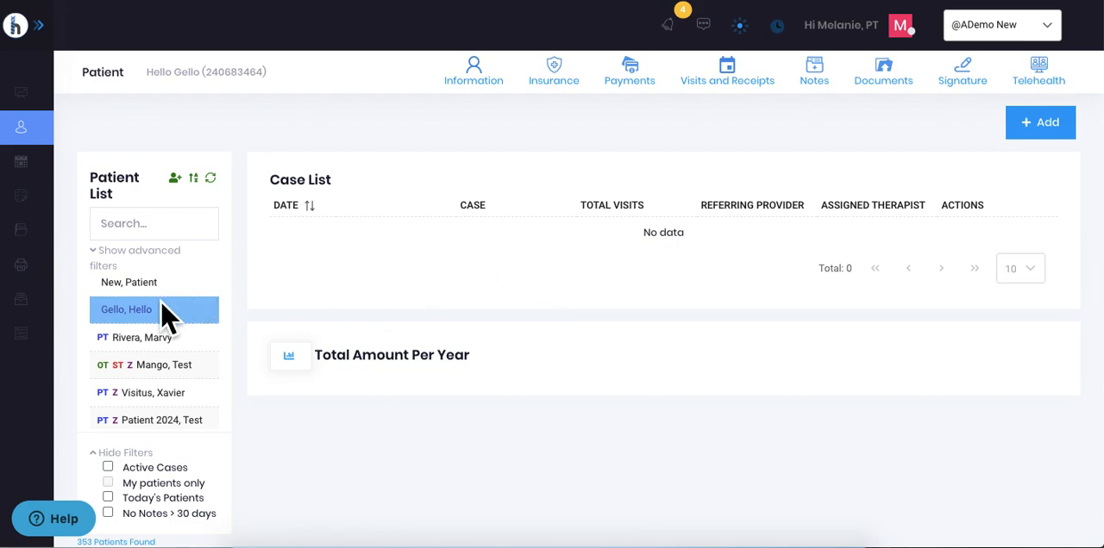
pyautogui.moveTo(814, 71)
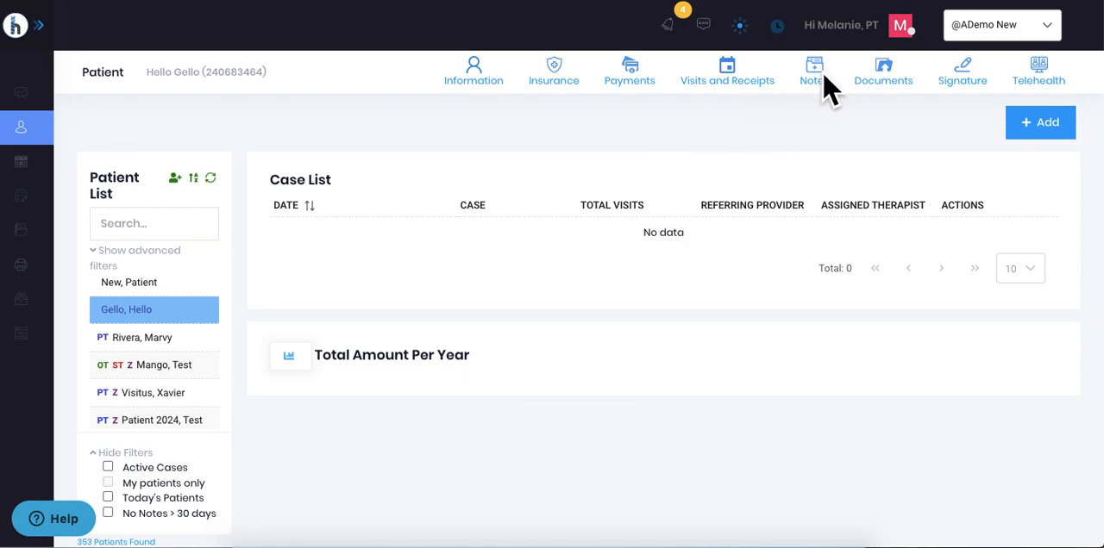
pyautogui.moveTo(826, 98)
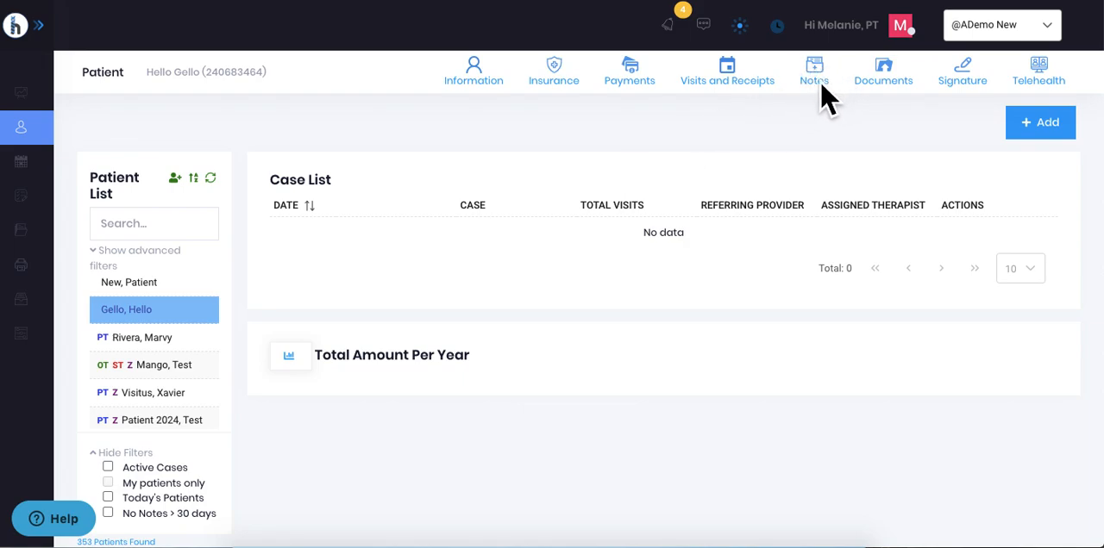
pyautogui.moveTo(1040, 121)
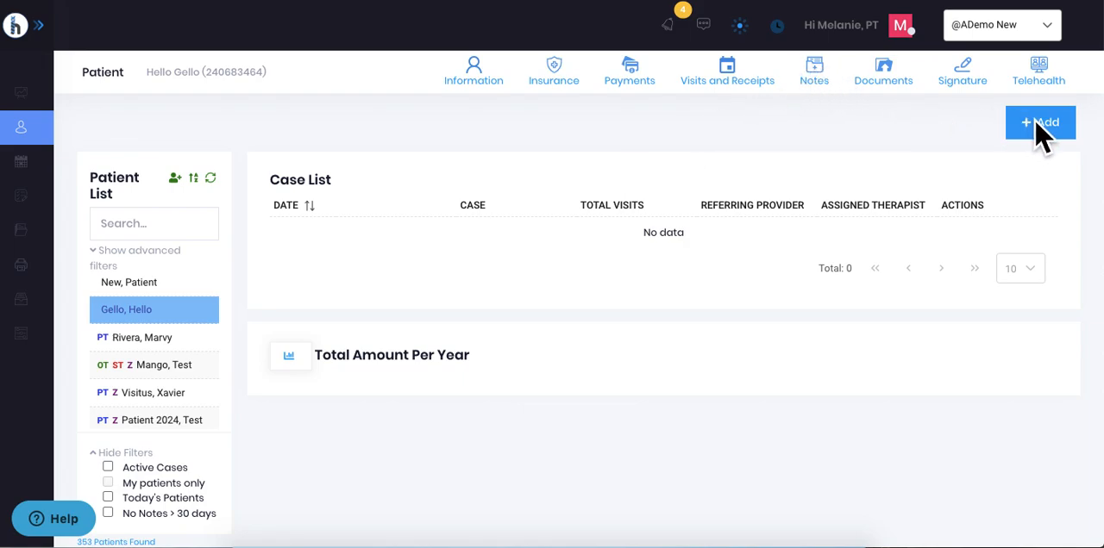
pyautogui.moveTo(786, 169)
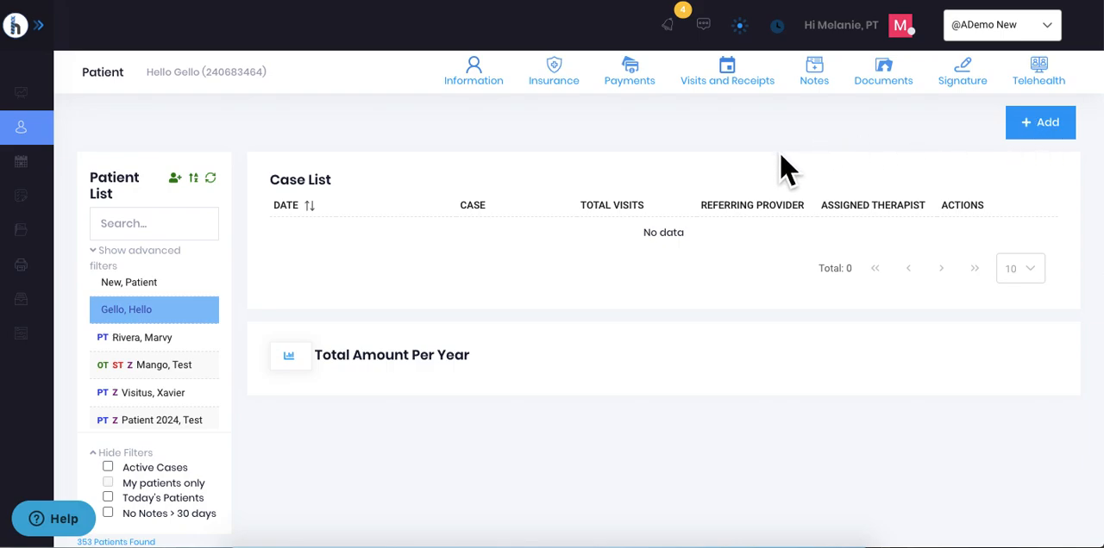
pyautogui.moveTo(757, 181)
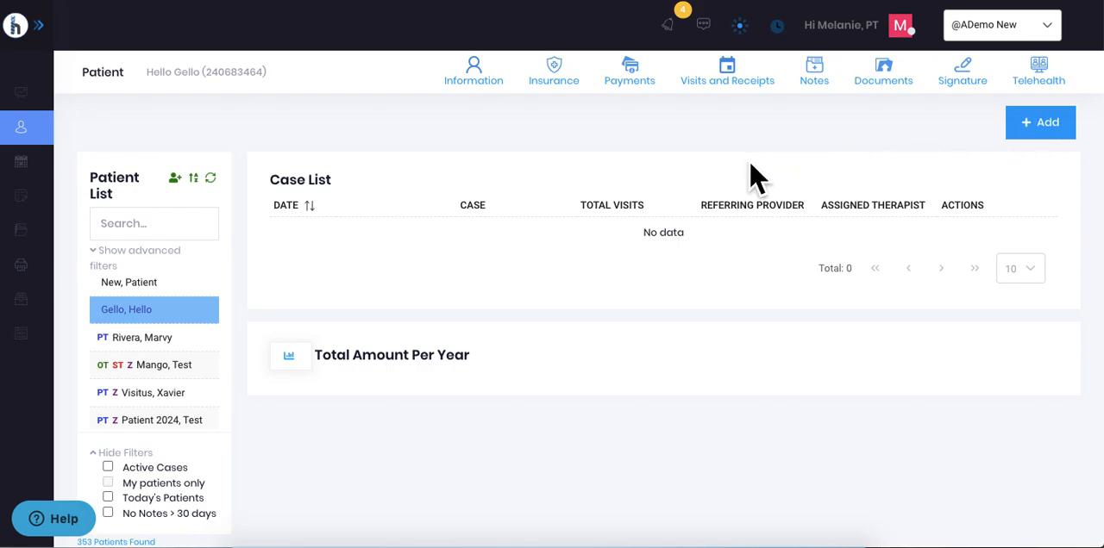
pyautogui.moveTo(1001, 163)
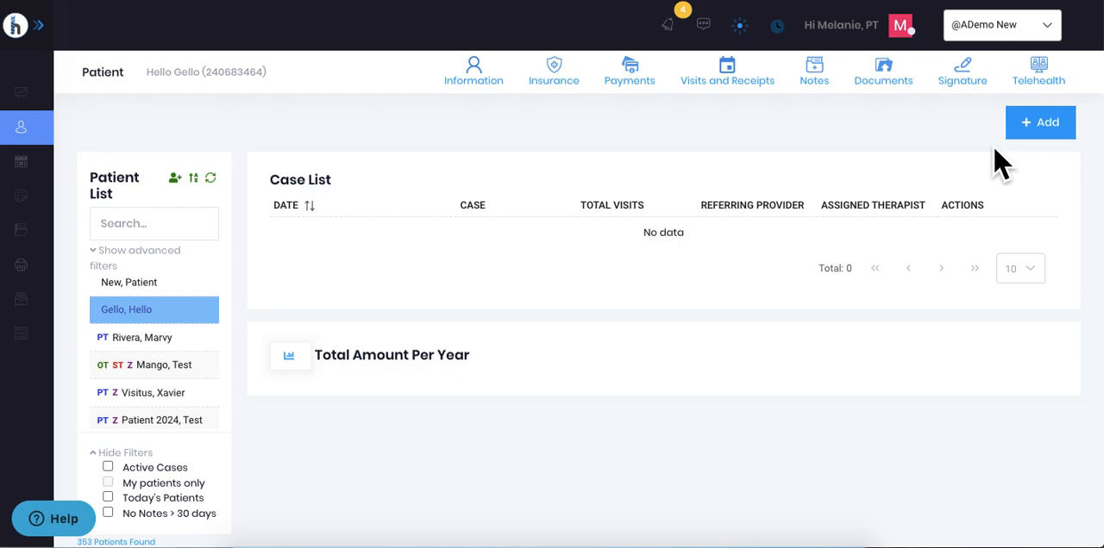
pyautogui.moveTo(1052, 138)
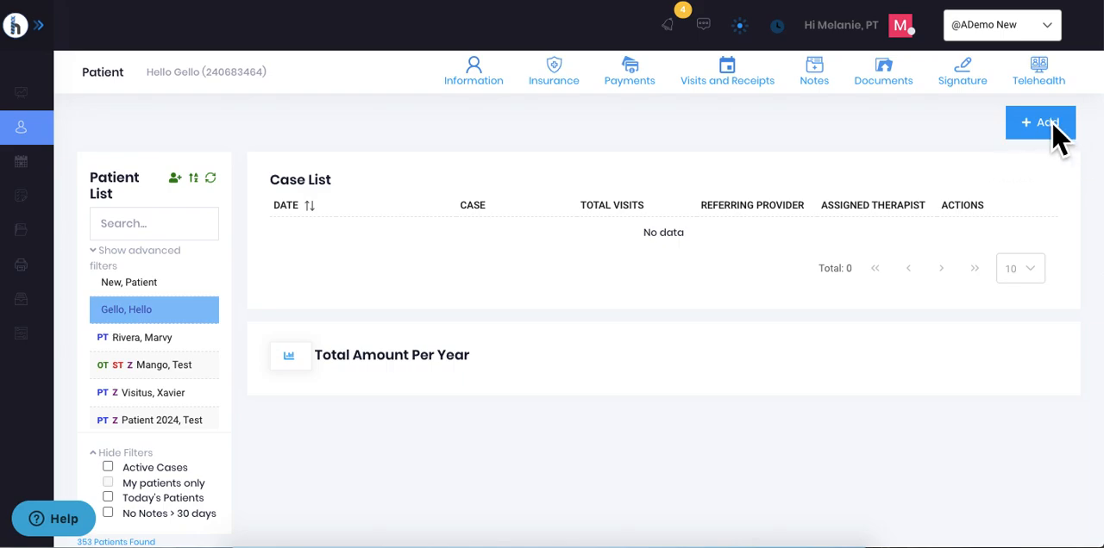
# Start a new case for Hello Gello and browse the Profile choices, leaving it at Default
pyautogui.click(1040, 121)
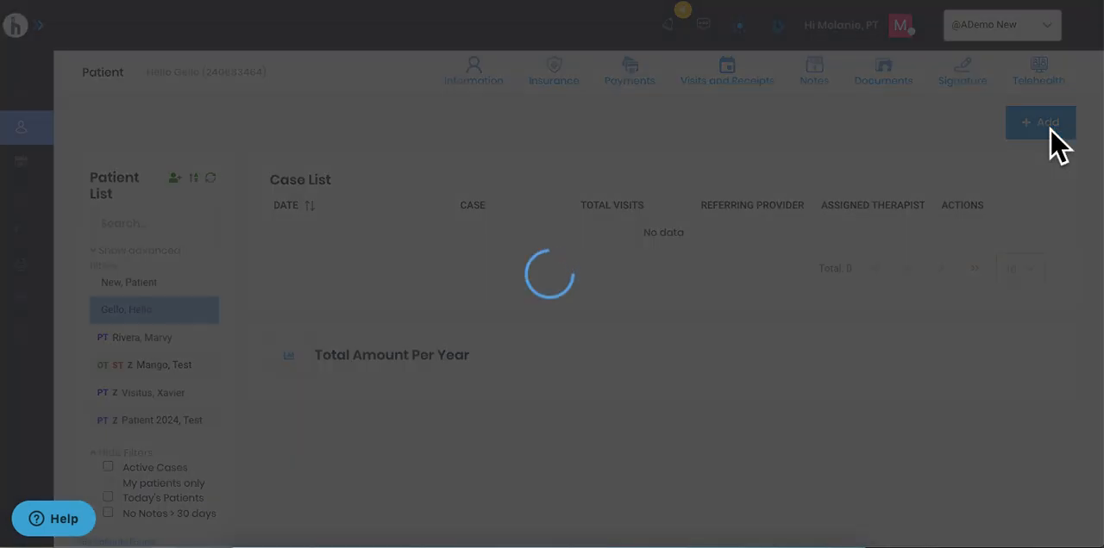
pyautogui.click(1040, 121)
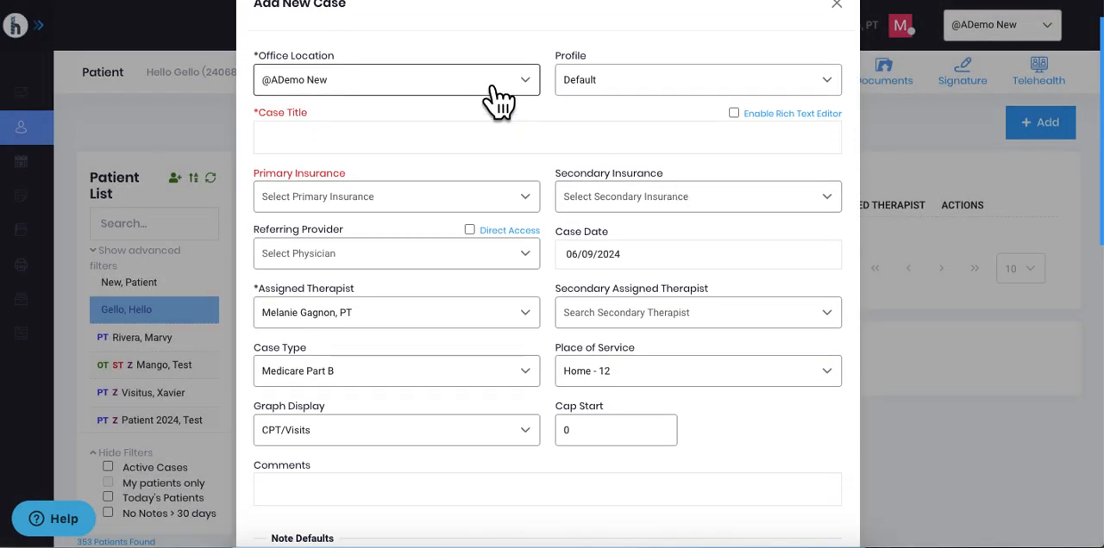
pyautogui.moveTo(423, 103)
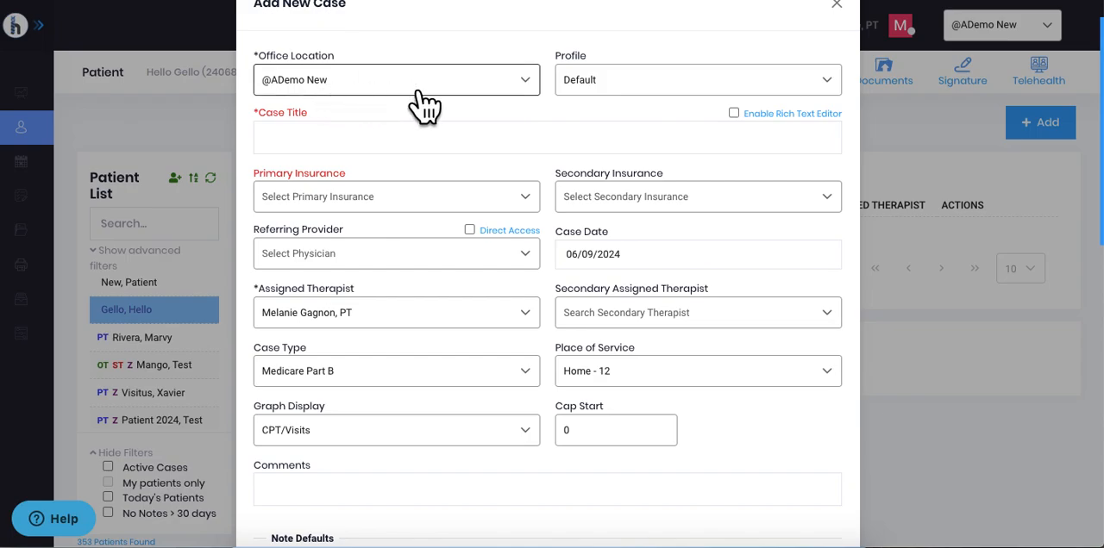
pyautogui.click(695, 80)
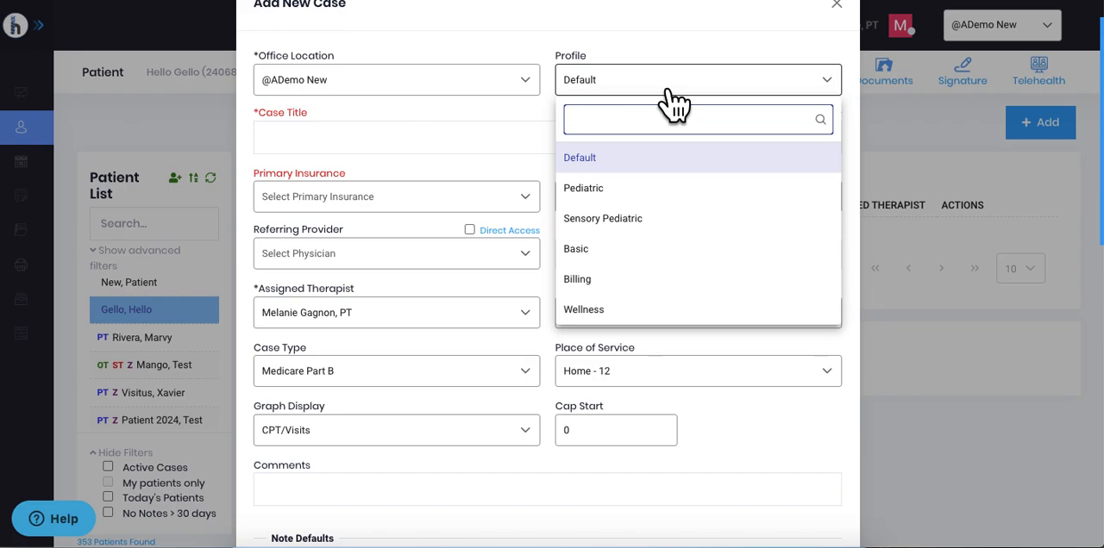
pyautogui.moveTo(624, 193)
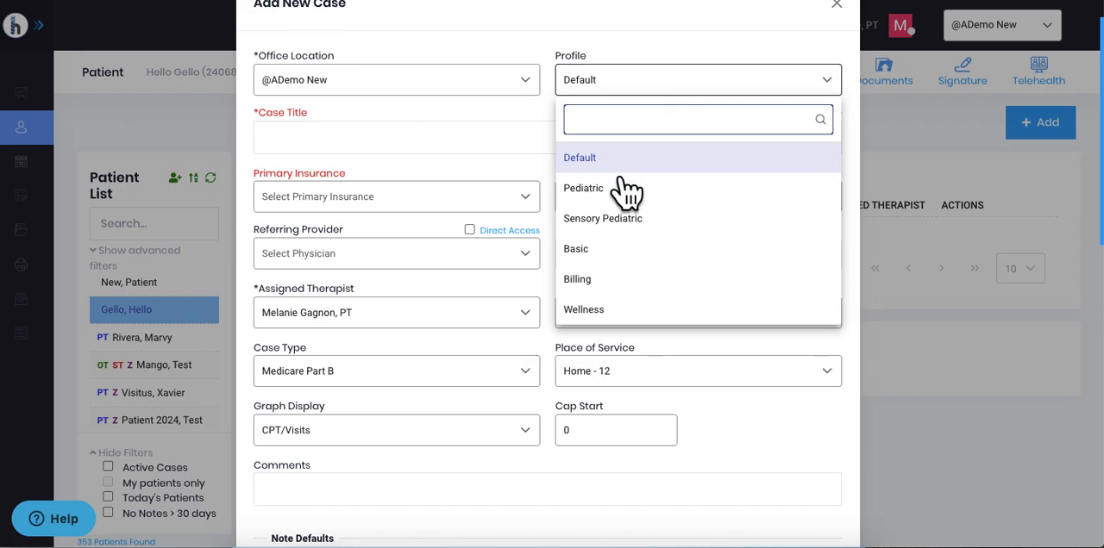
pyautogui.moveTo(659, 259)
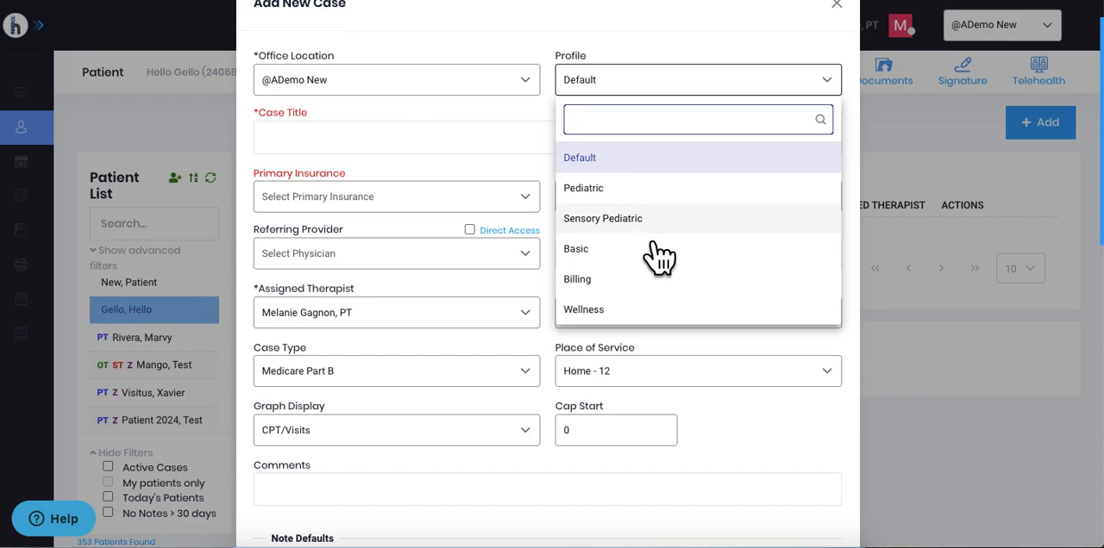
pyautogui.moveTo(655, 259)
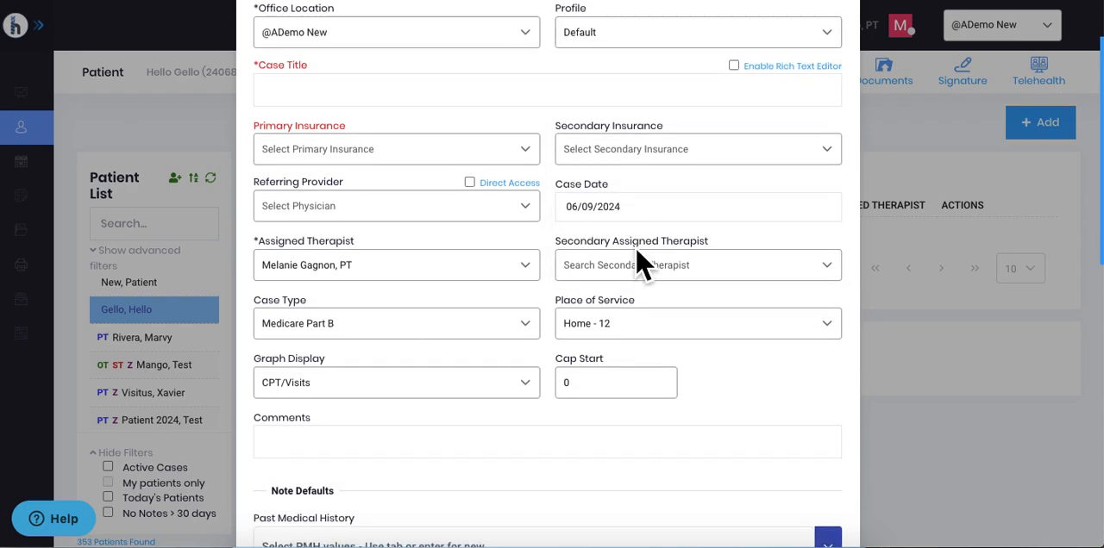
pyautogui.click(697, 31)
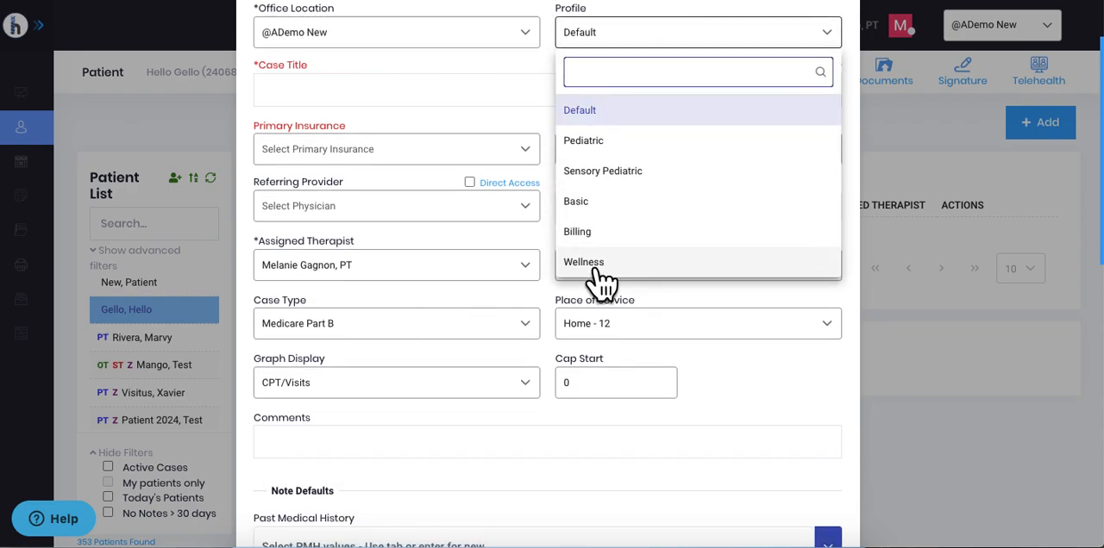
pyautogui.moveTo(617, 290)
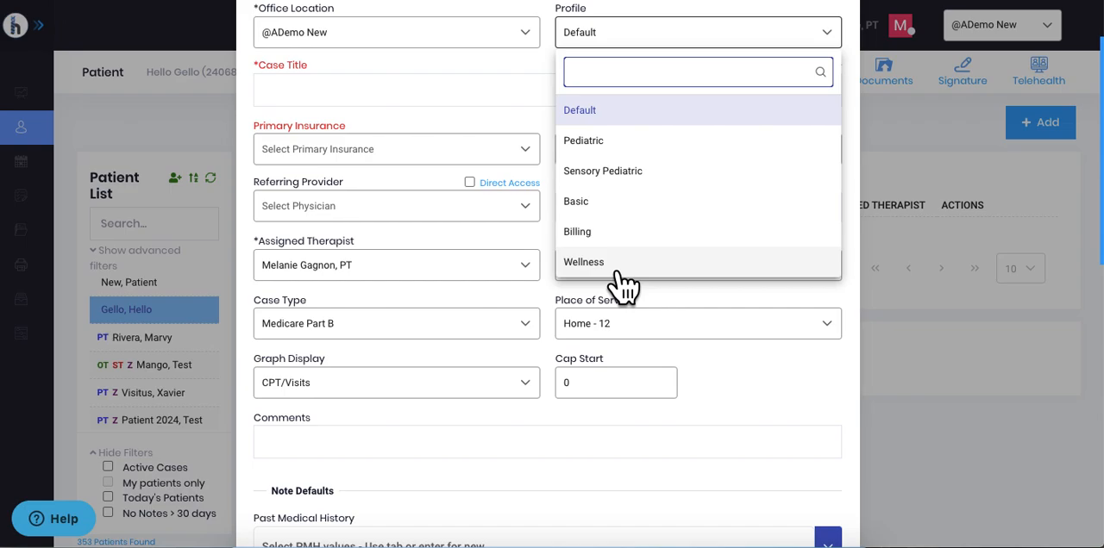
pyautogui.moveTo(534, 72)
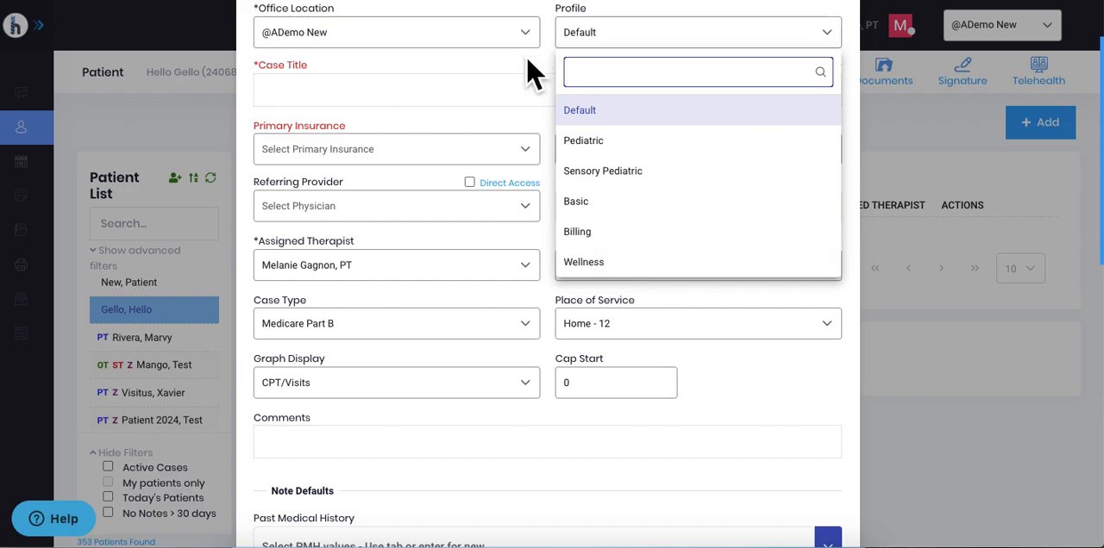
# Keep the Default profile and title the case LBP
pyautogui.click(579, 111)
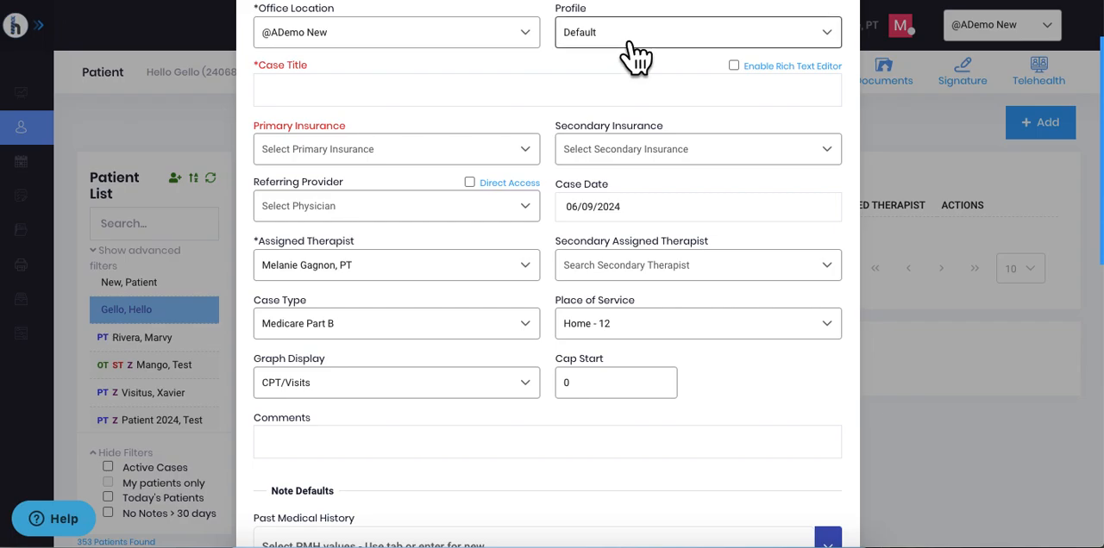
pyautogui.click(547, 90)
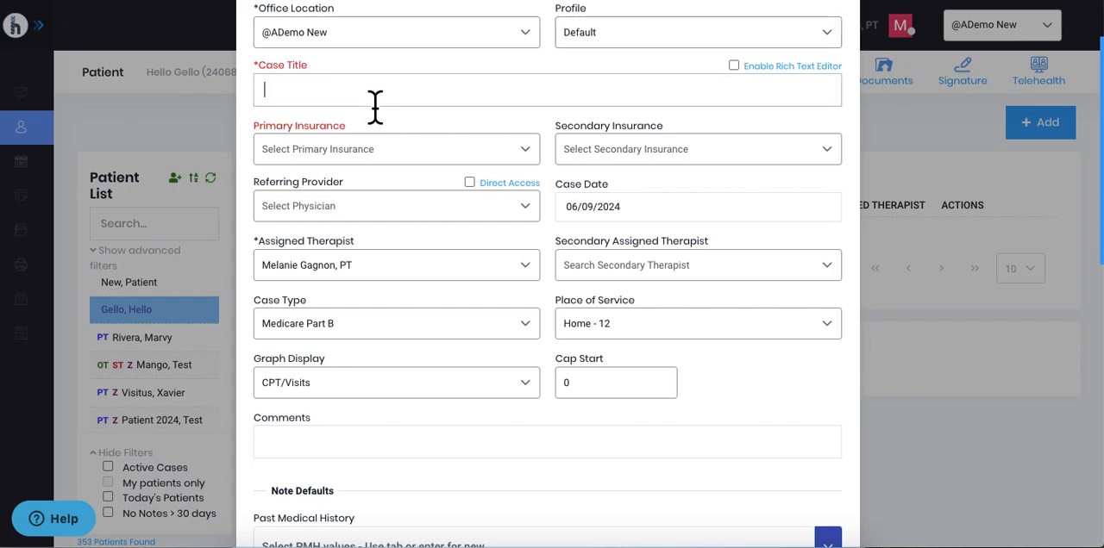
pyautogui.write('LBP')
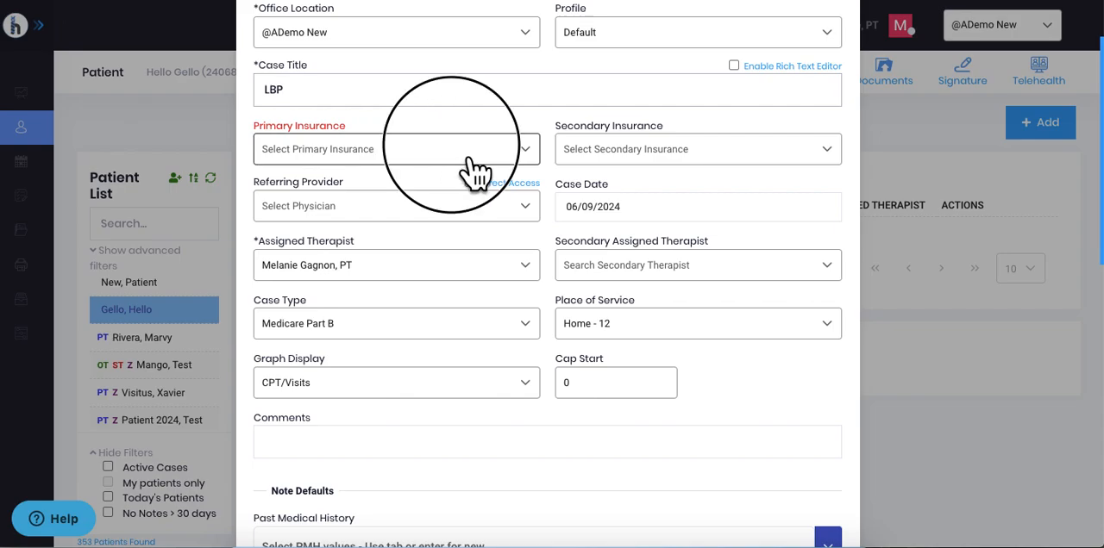
pyautogui.click(396, 148)
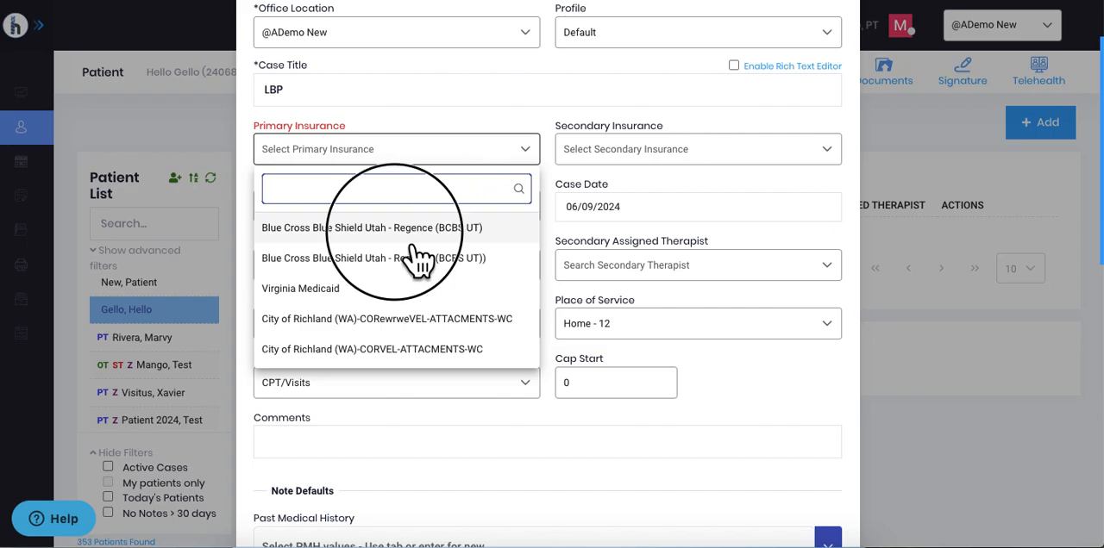
pyautogui.click(362, 227)
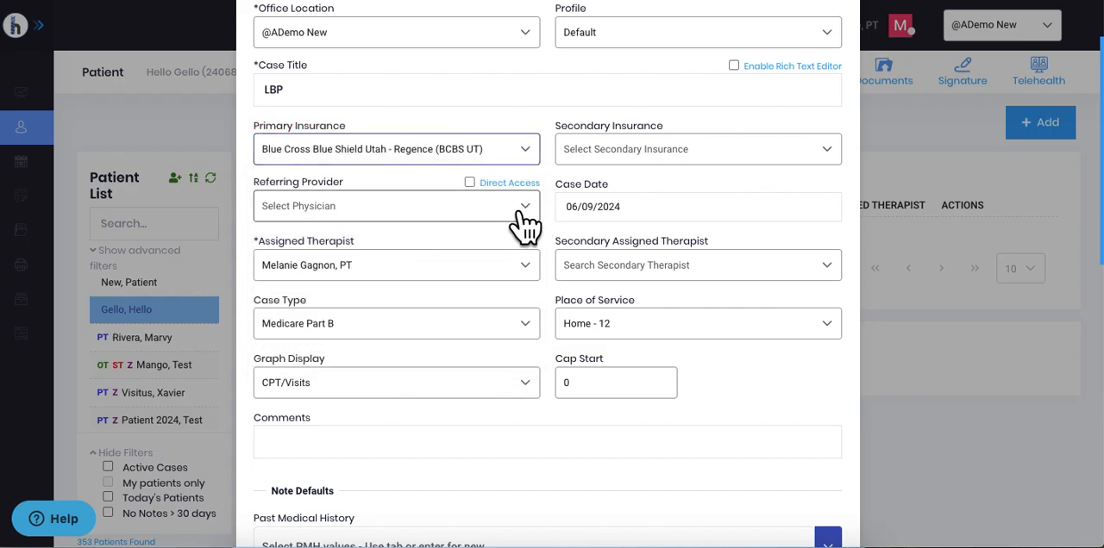
pyautogui.click(397, 205)
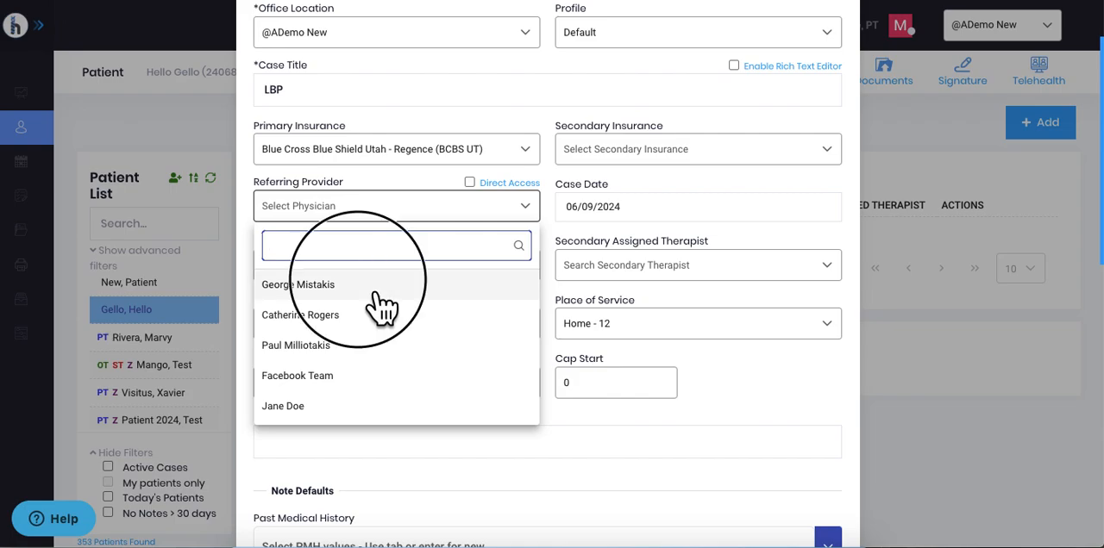
pyautogui.click(297, 285)
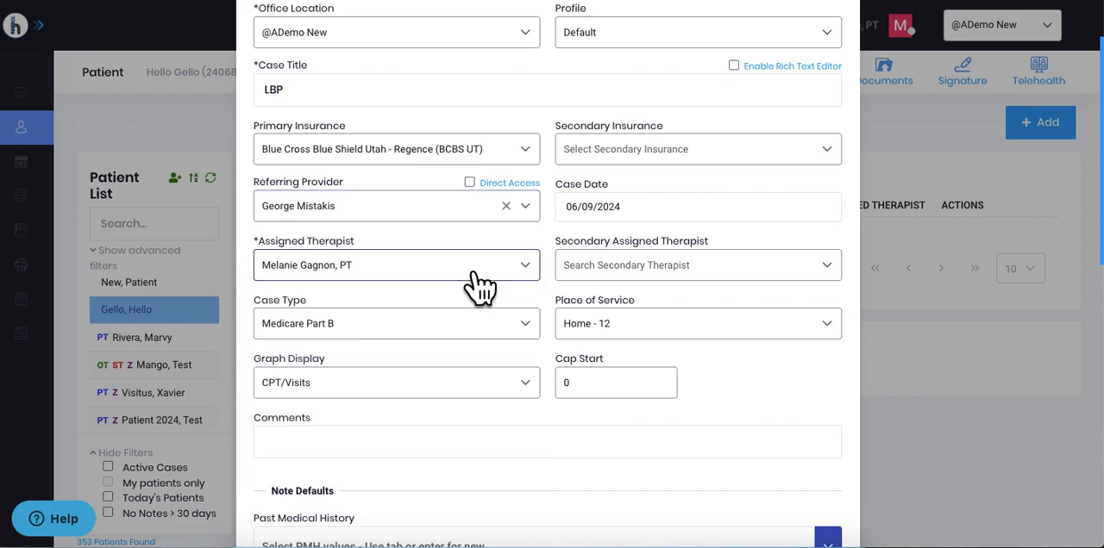
pyautogui.click(696, 266)
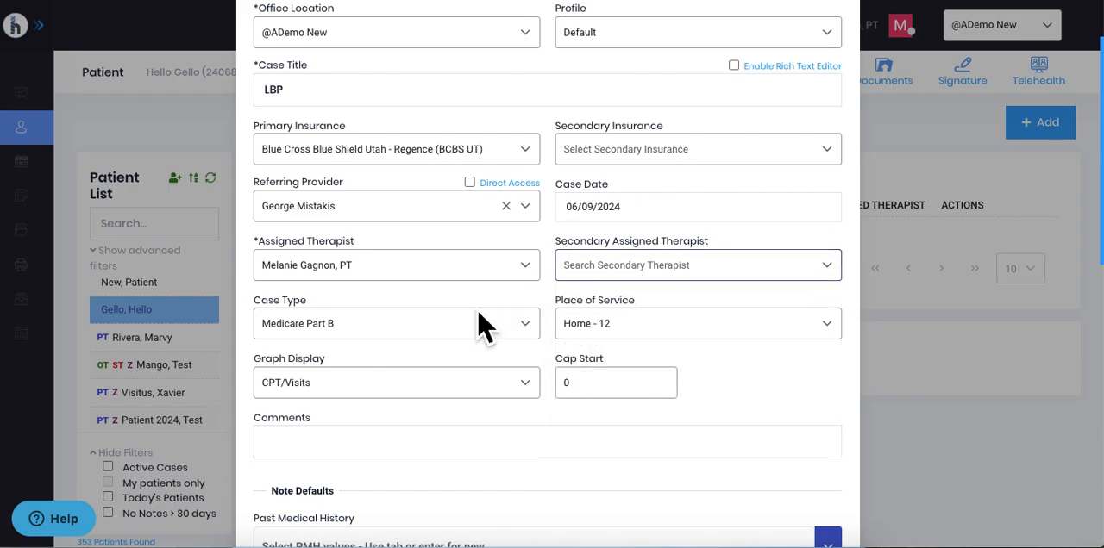
pyautogui.moveTo(379, 348)
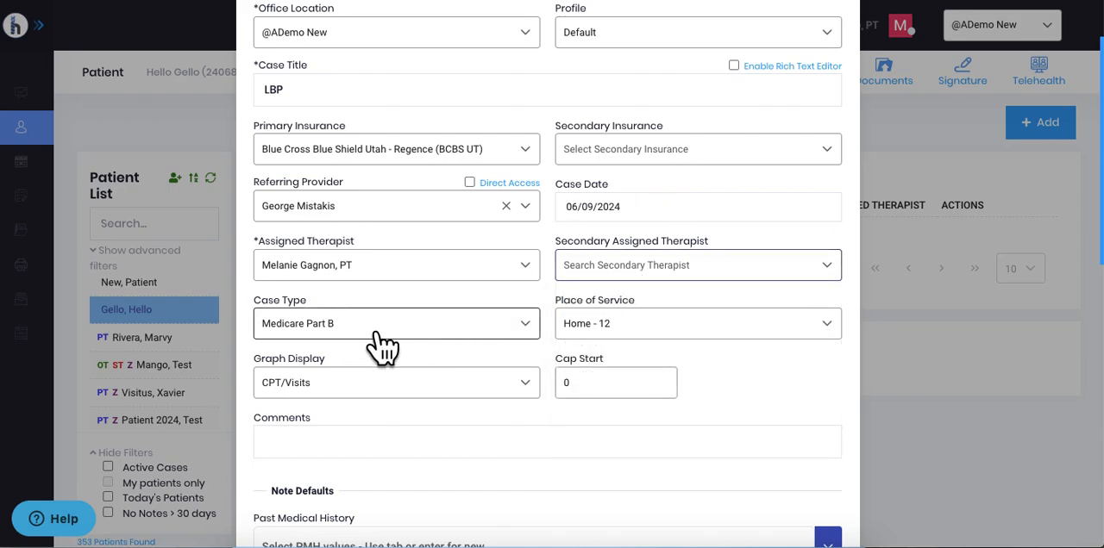
# Set the Case Type to HMO/PPO/Medicaid after trying Self Pay, keeping Place of Service Home - 12
pyautogui.click(397, 324)
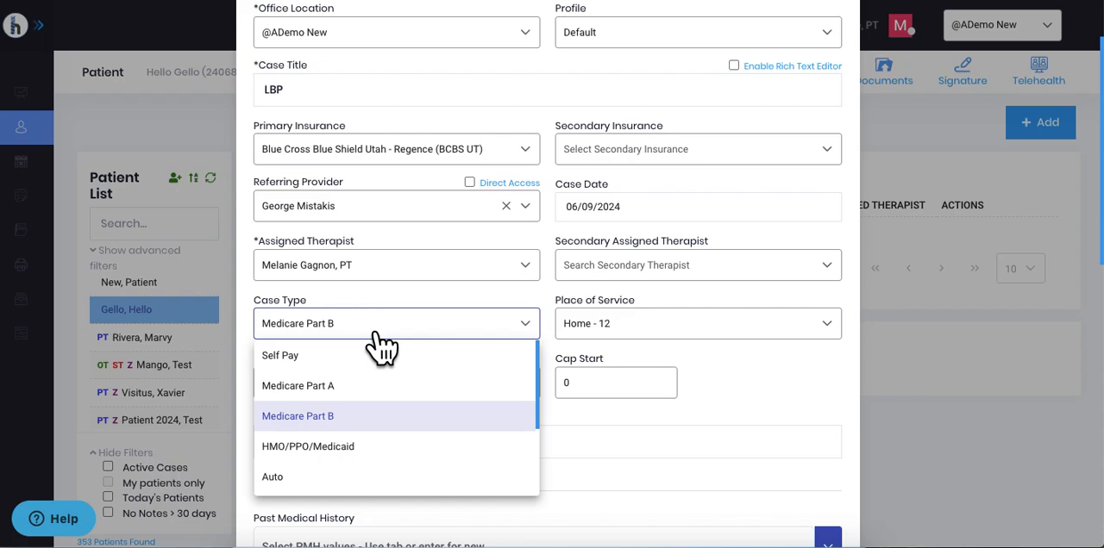
pyautogui.moveTo(376, 440)
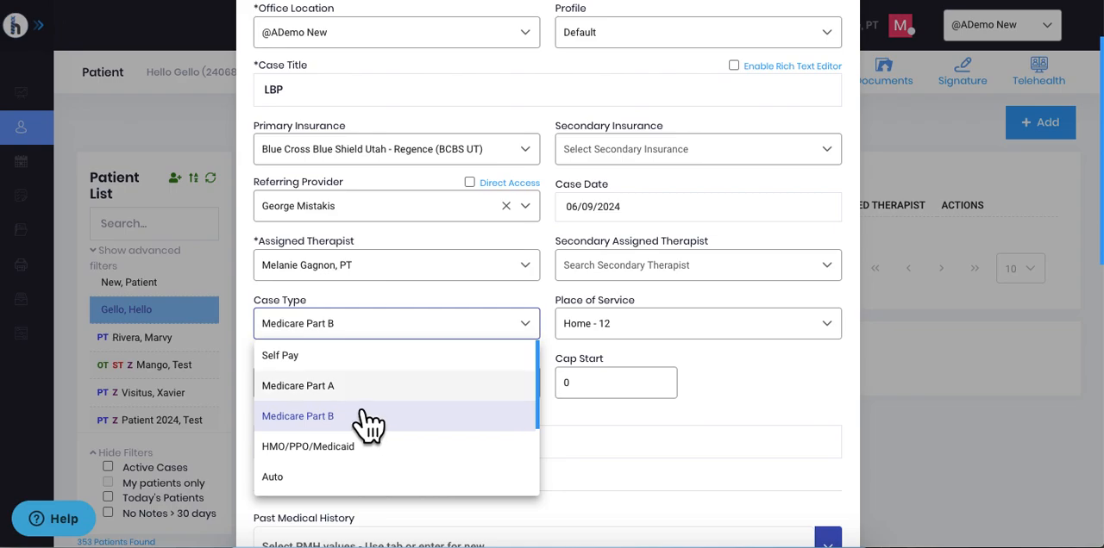
pyautogui.click(279, 355)
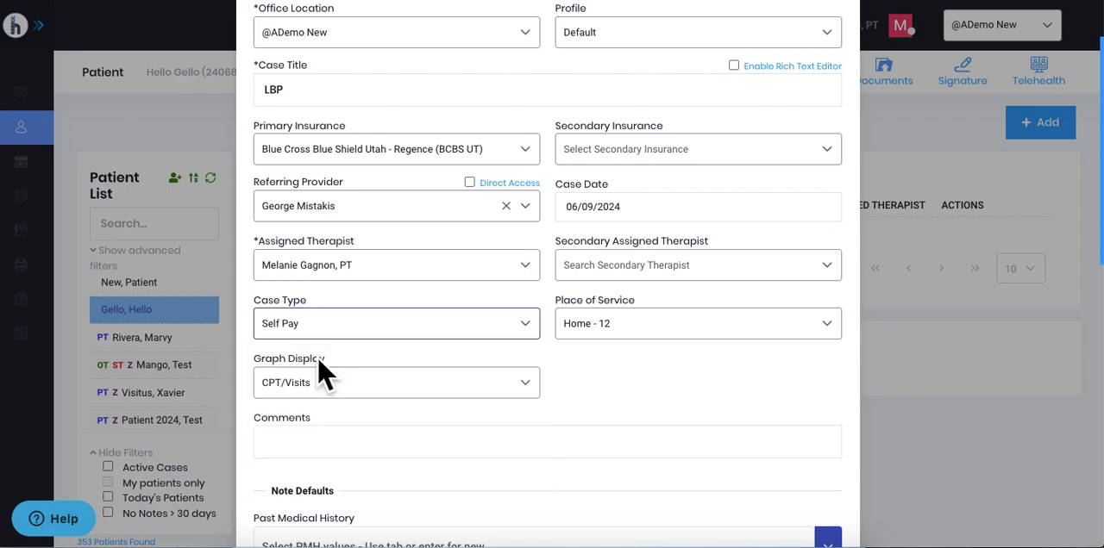
pyautogui.click(396, 325)
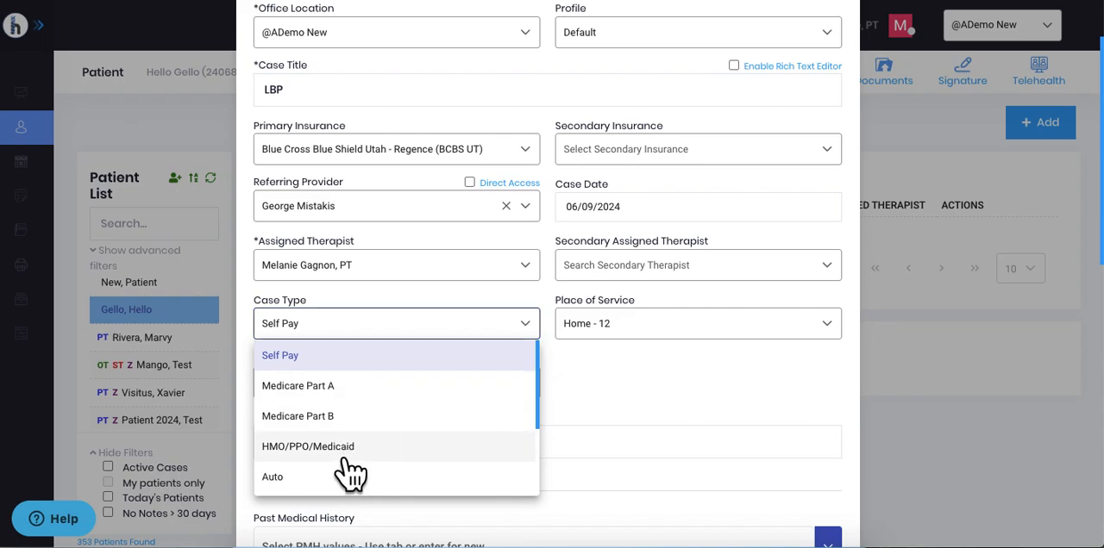
pyautogui.click(307, 445)
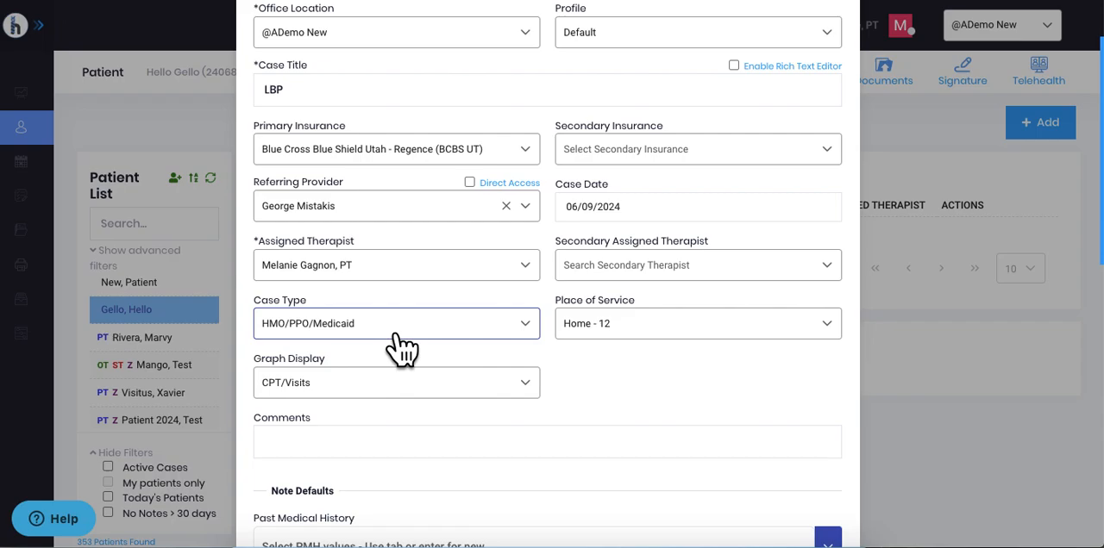
pyautogui.click(393, 324)
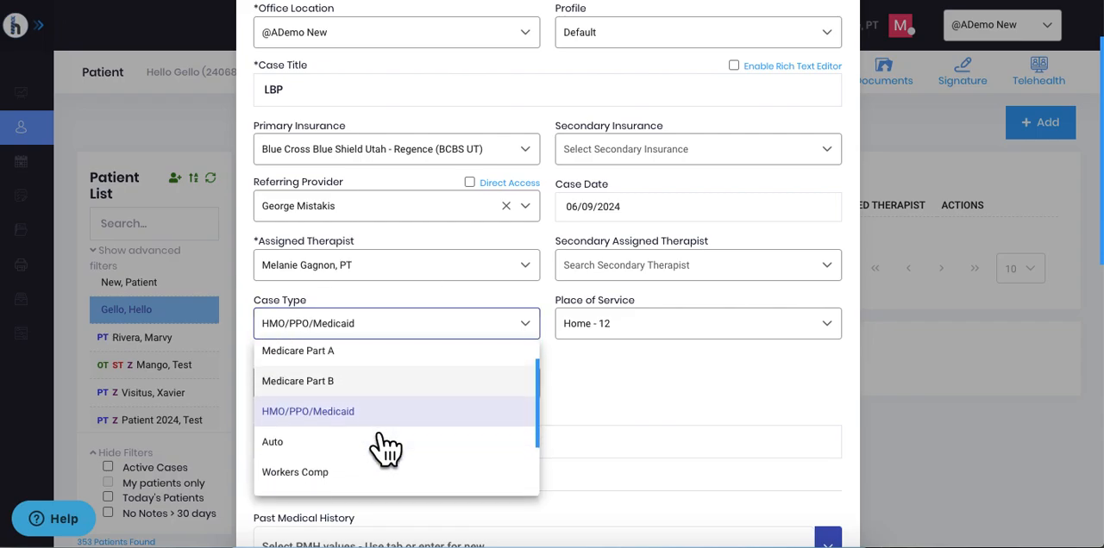
pyautogui.scroll(-3)
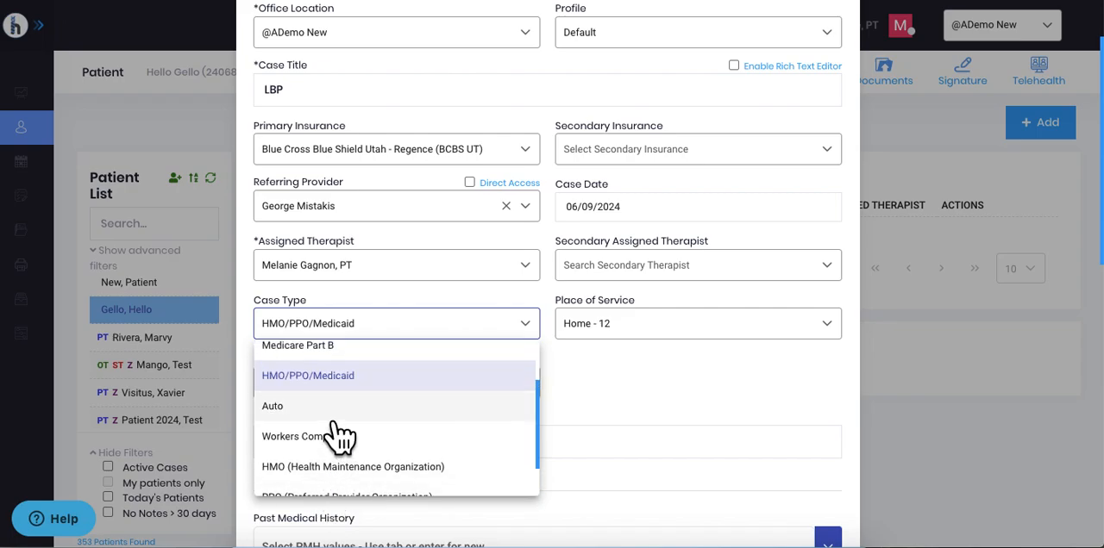
pyautogui.scroll(3)
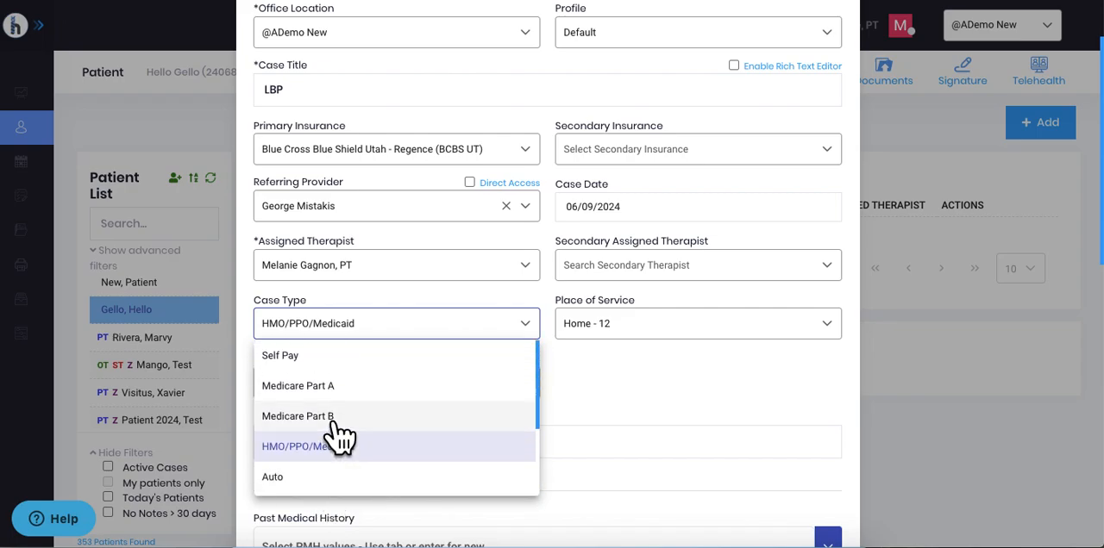
pyautogui.moveTo(342, 474)
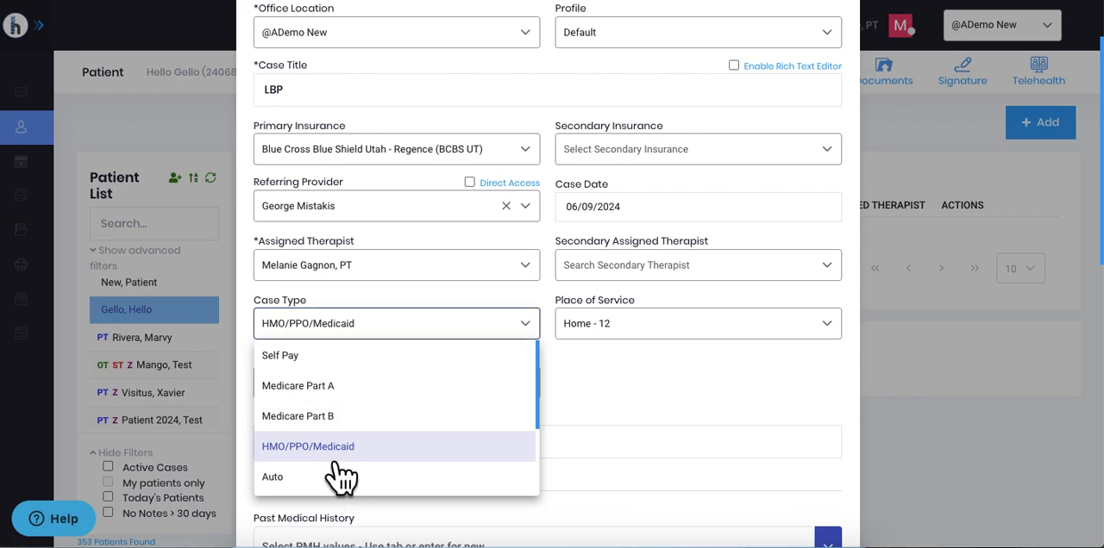
pyautogui.click(307, 445)
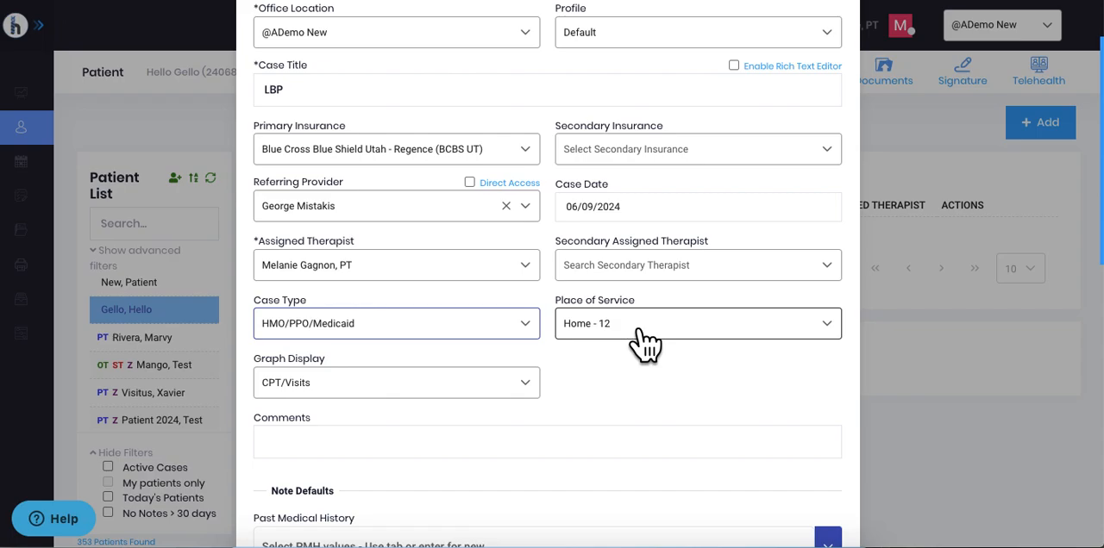
pyautogui.moveTo(655, 349)
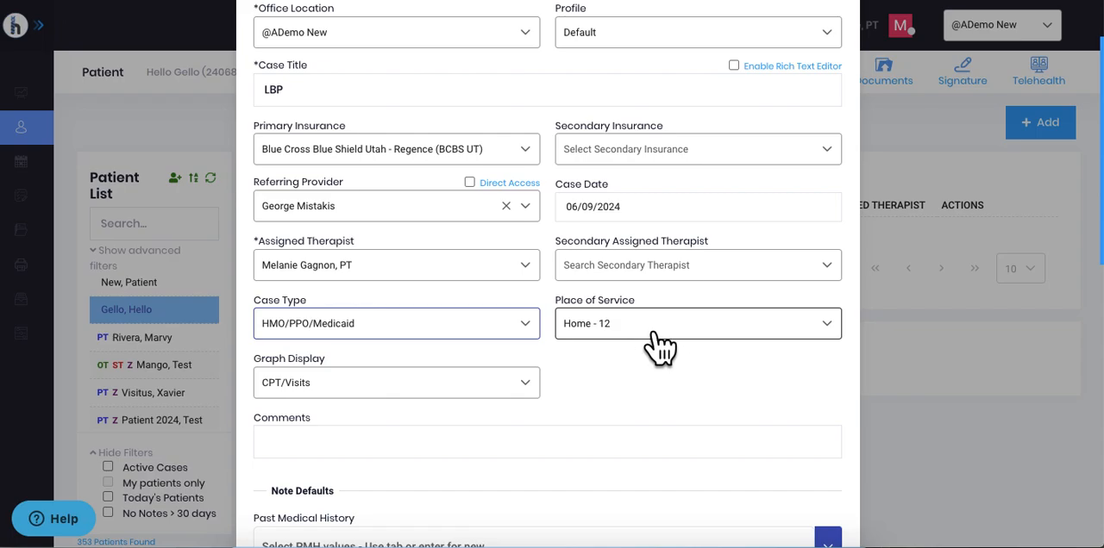
pyautogui.click(693, 324)
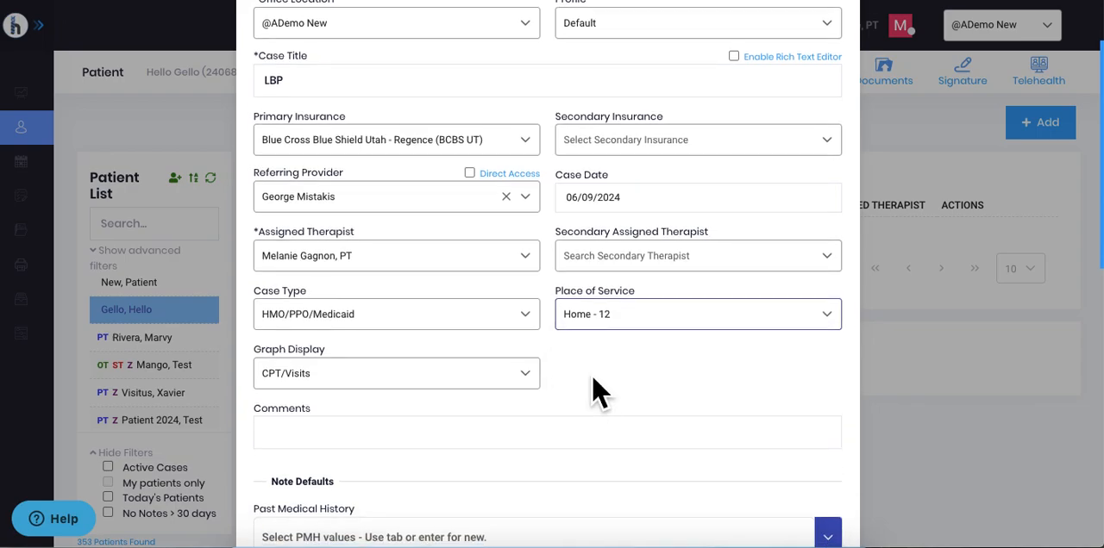
pyautogui.scroll(-3)
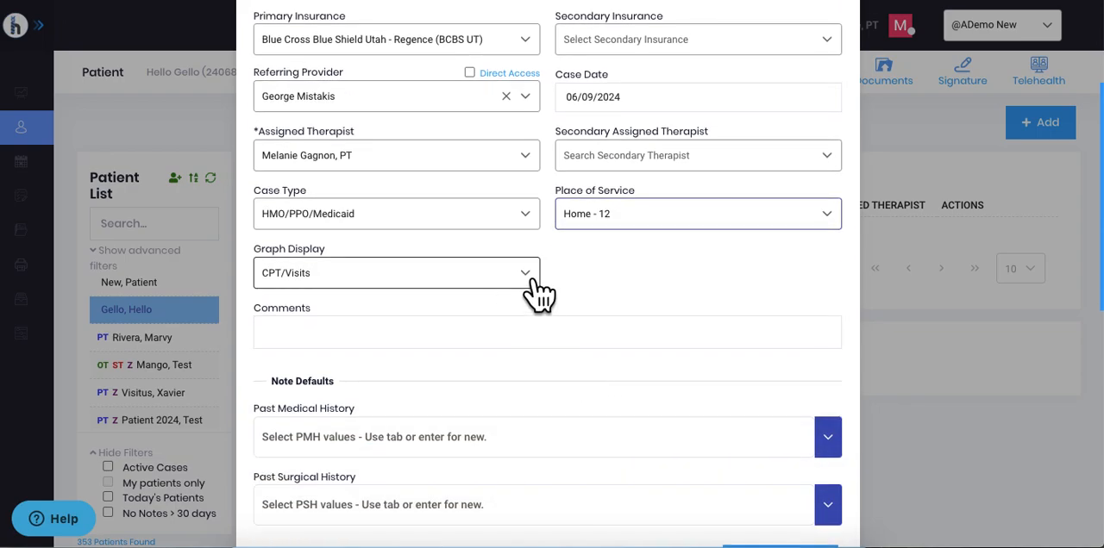
pyautogui.click(397, 272)
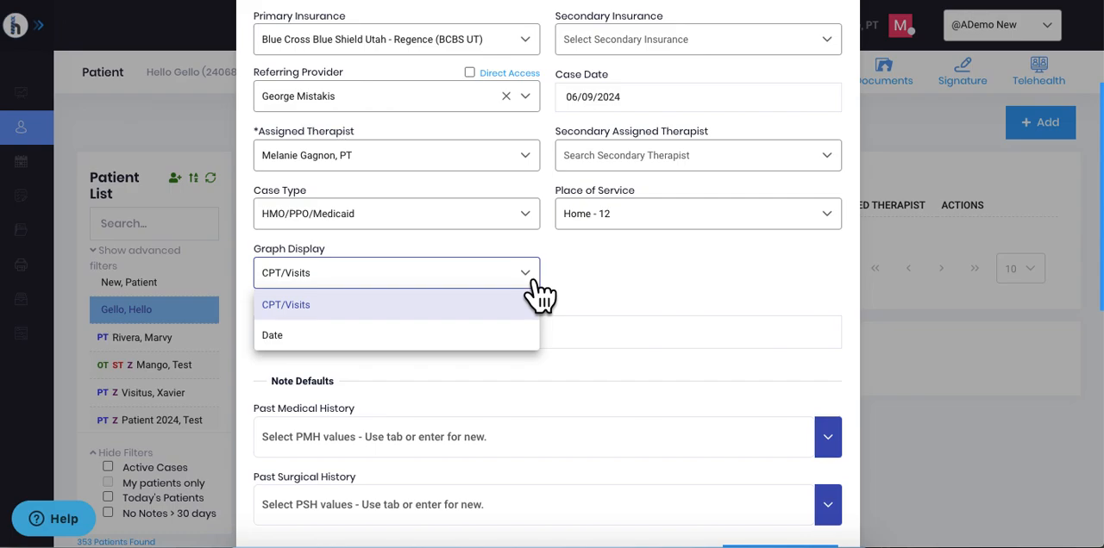
pyautogui.moveTo(593, 283)
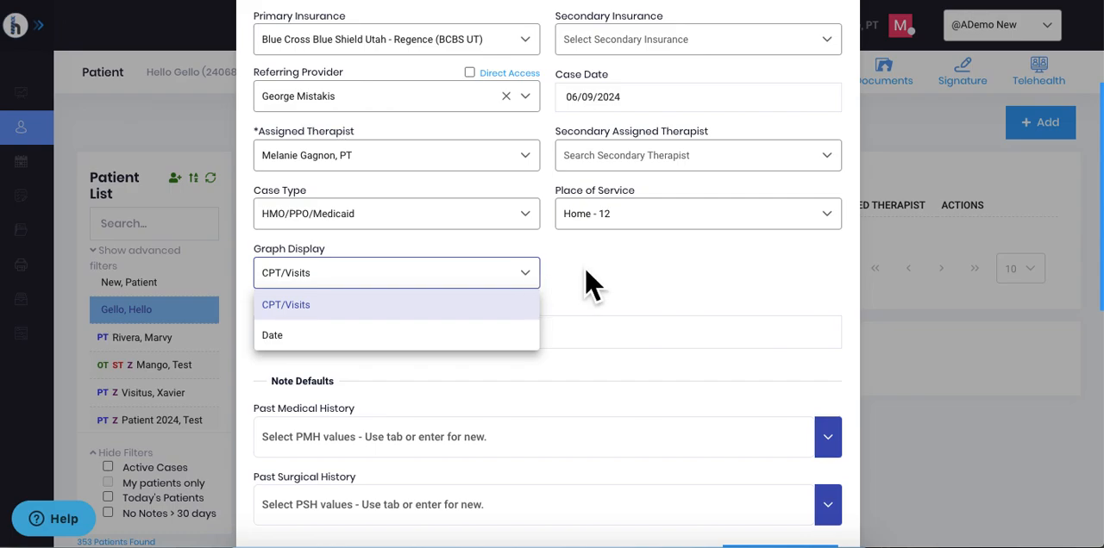
pyautogui.click(286, 304)
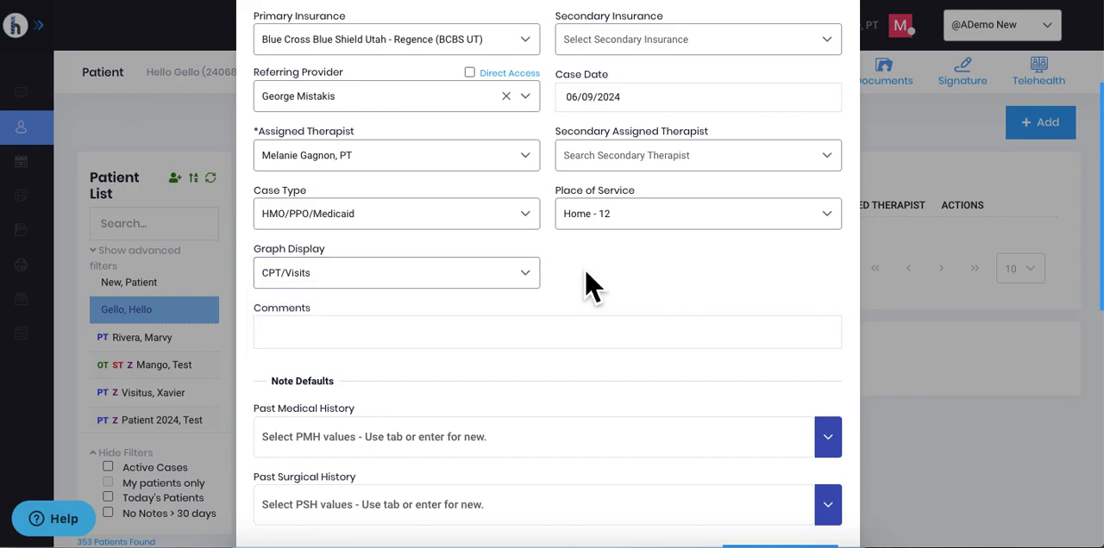
pyautogui.scroll(-3)
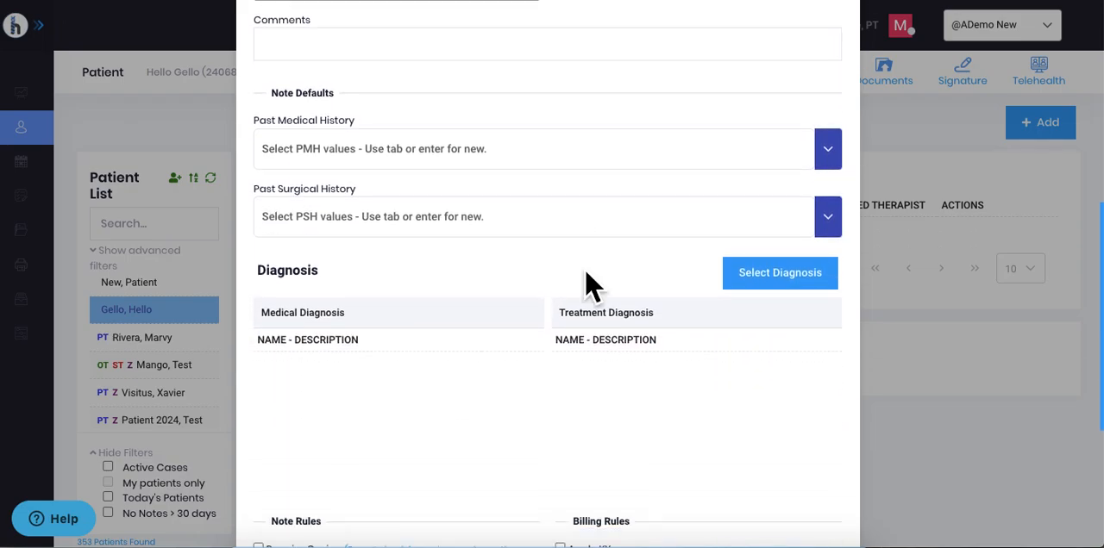
pyautogui.moveTo(362, 155)
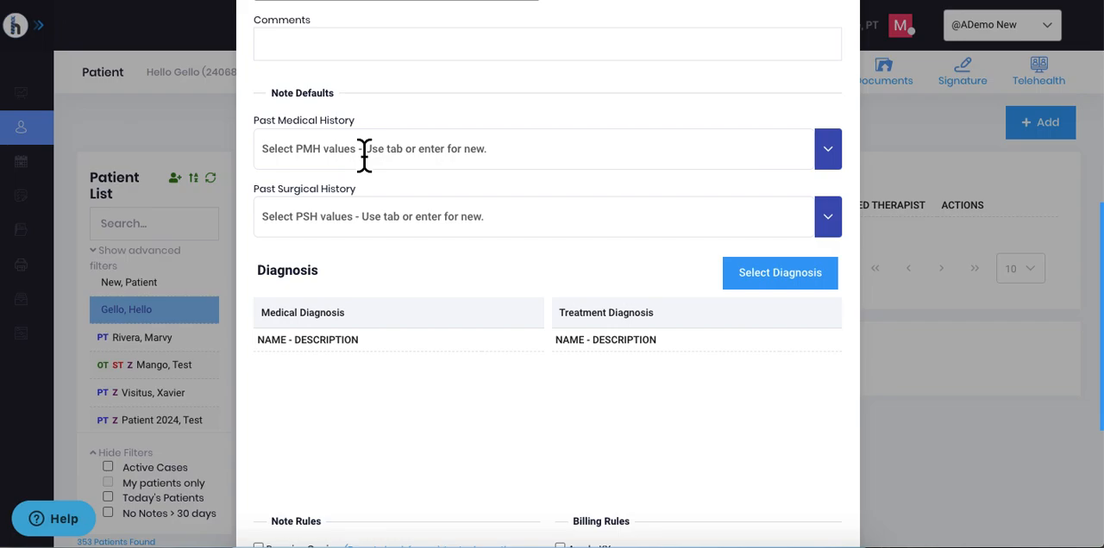
pyautogui.moveTo(413, 343)
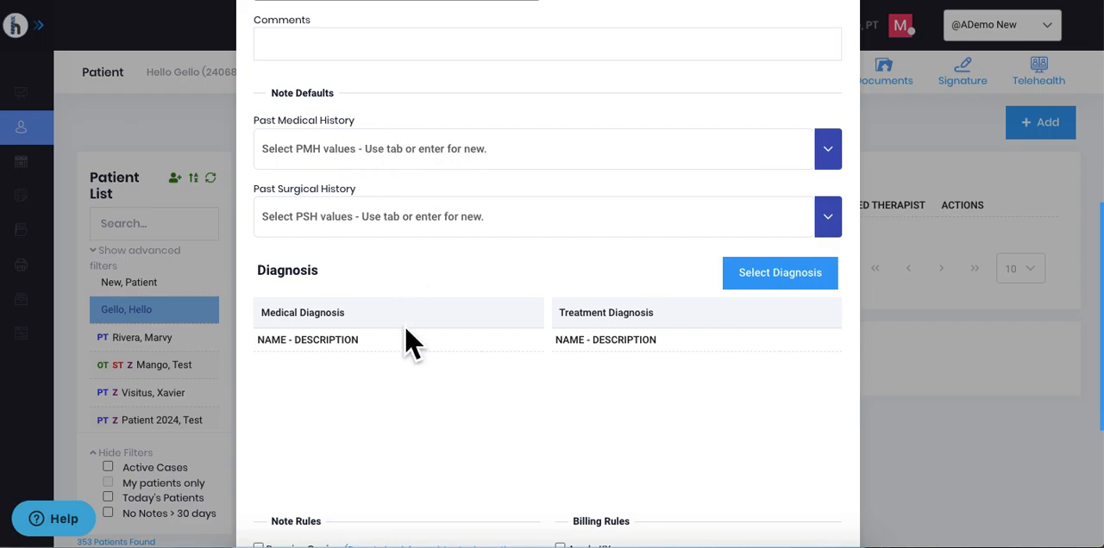
pyautogui.moveTo(507, 365)
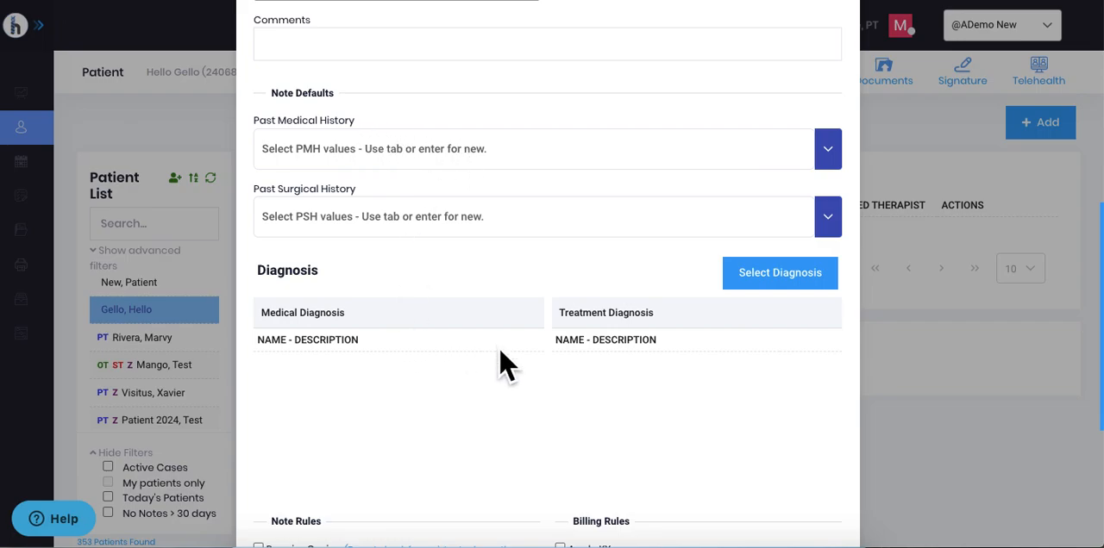
pyautogui.moveTo(476, 341)
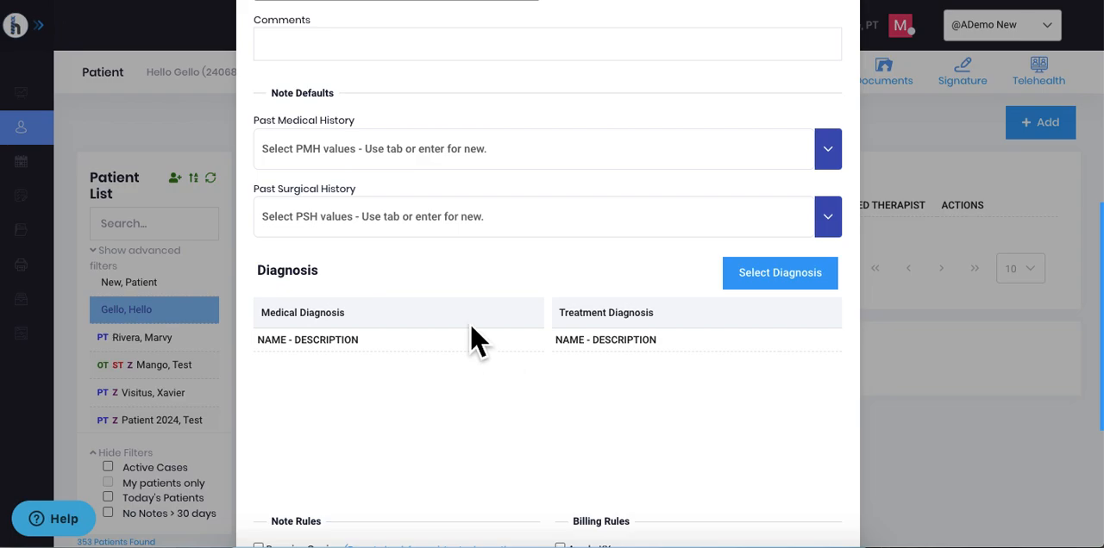
# Add Bradycardia and CABG to the case's Past Medical History
pyautogui.click(531, 148)
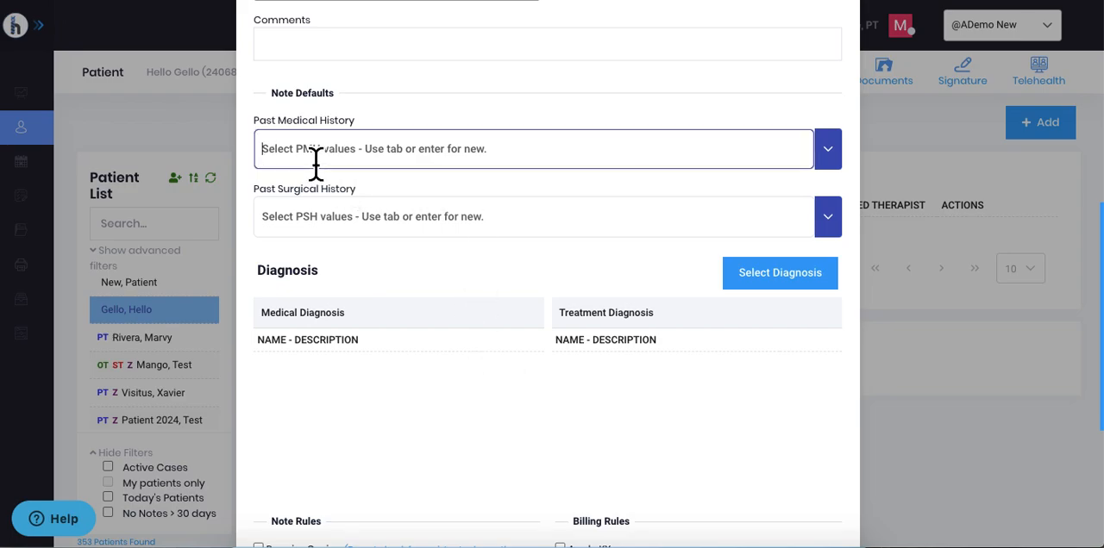
pyautogui.write('card')
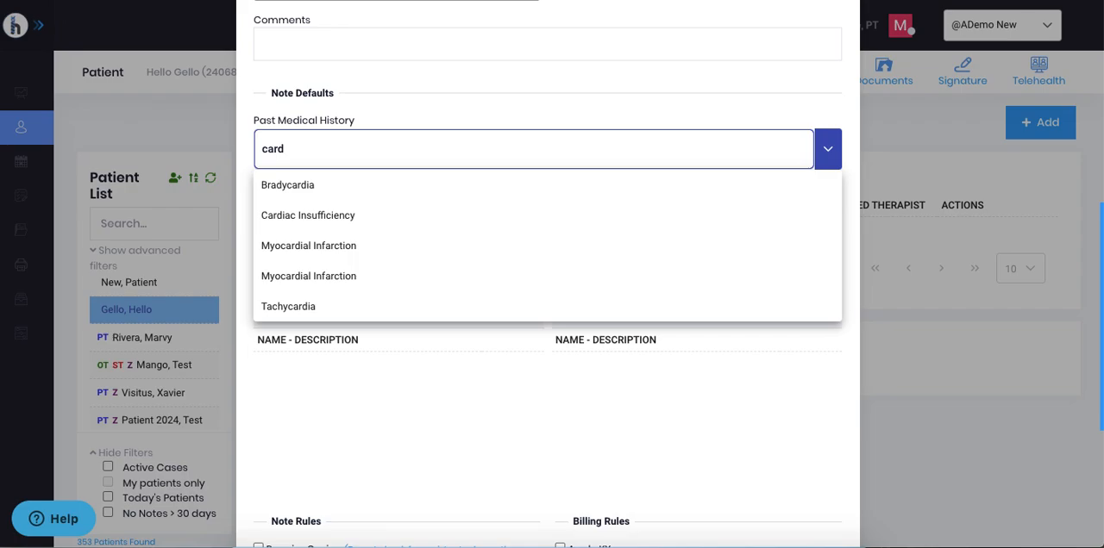
pyautogui.click(288, 185)
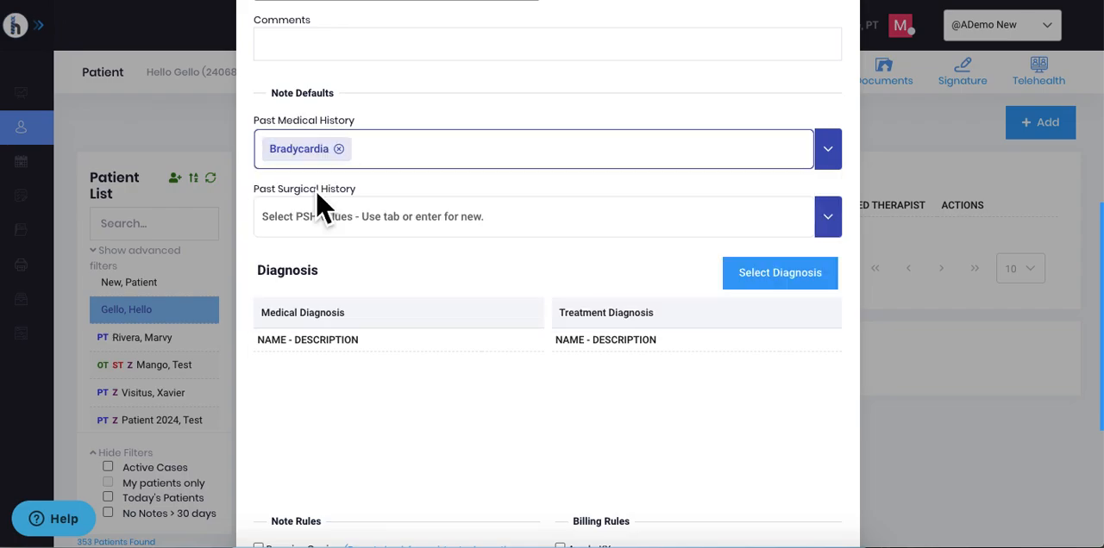
pyautogui.write('ca')
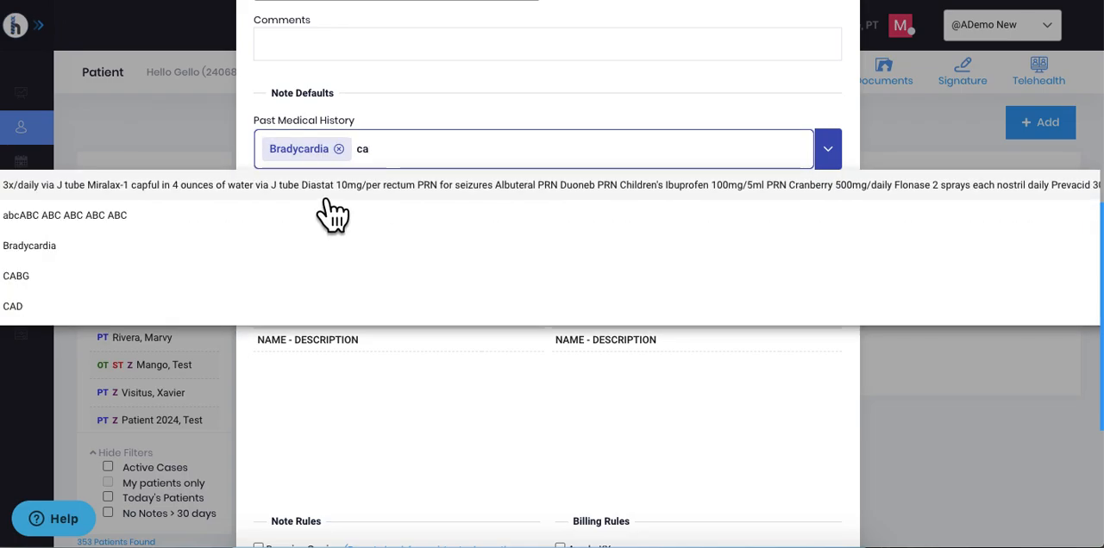
pyautogui.click(15, 276)
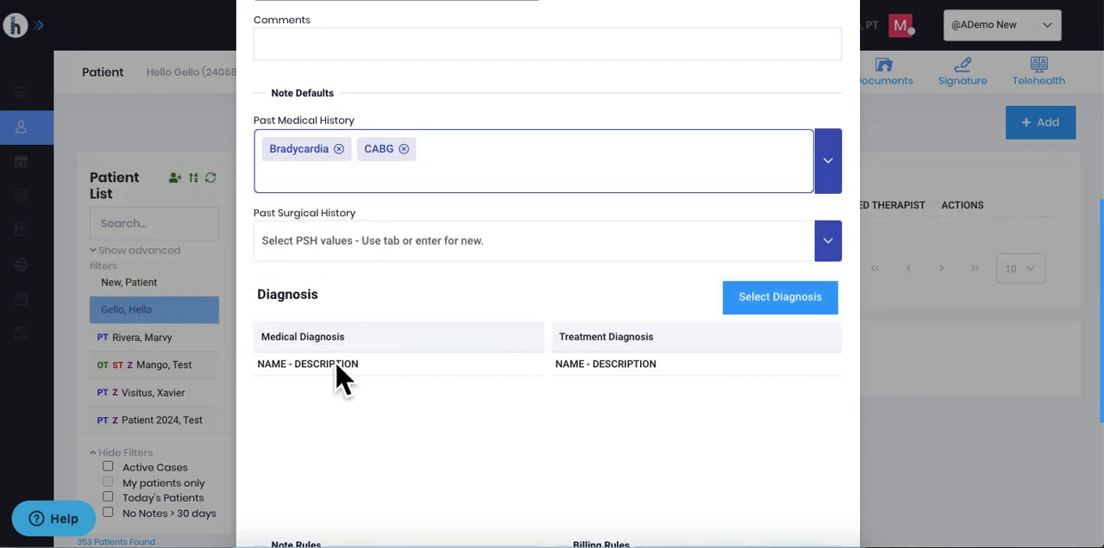
pyautogui.scroll(-3)
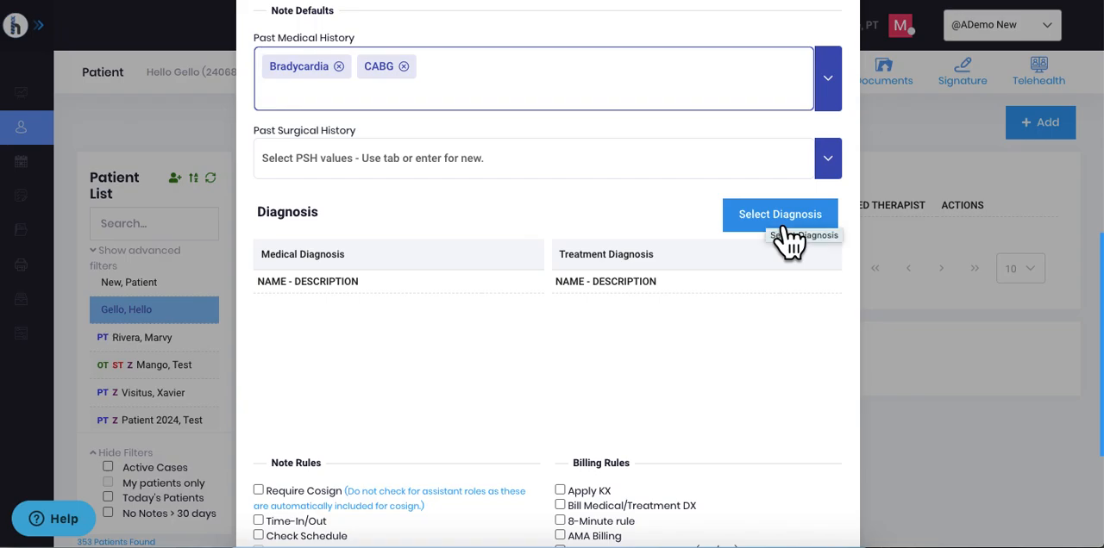
# Search 'parkinson' and add G20.C Parkinsonism, unspecified as a Medical Diagnosis
pyautogui.click(779, 214)
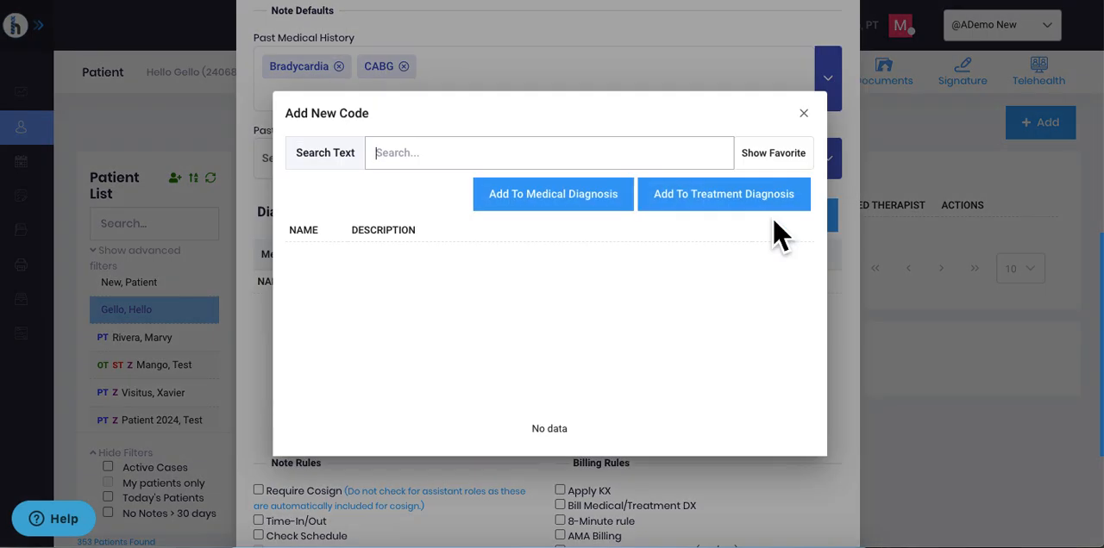
pyautogui.write('parkin')
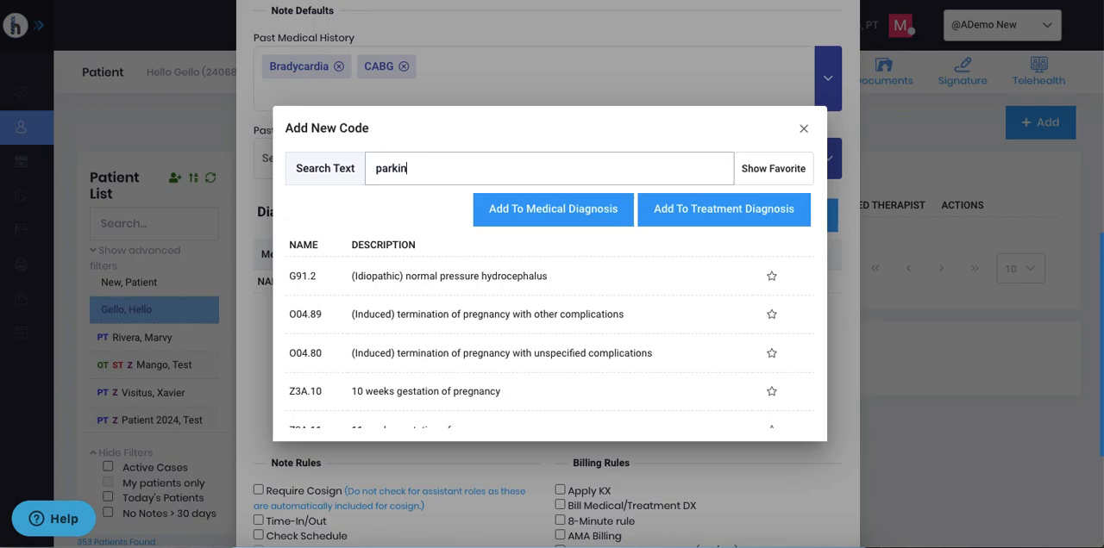
pyautogui.write('son')
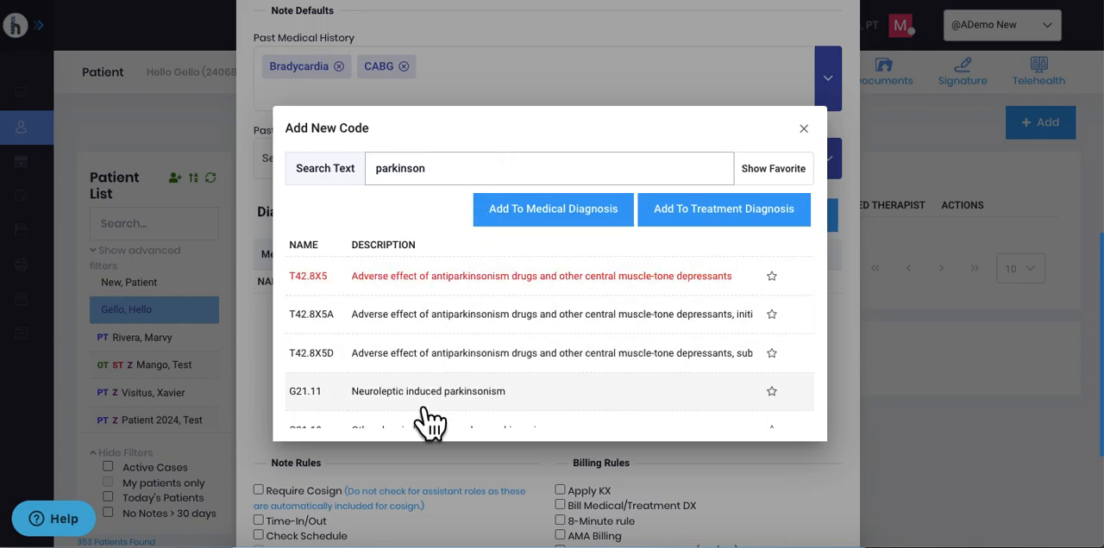
pyautogui.scroll(-3)
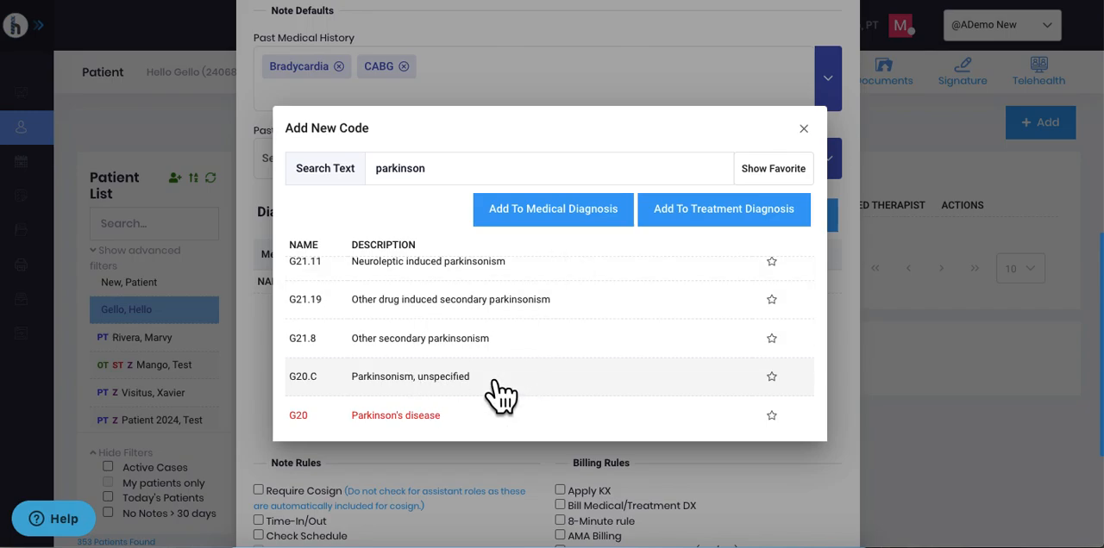
pyautogui.click(411, 376)
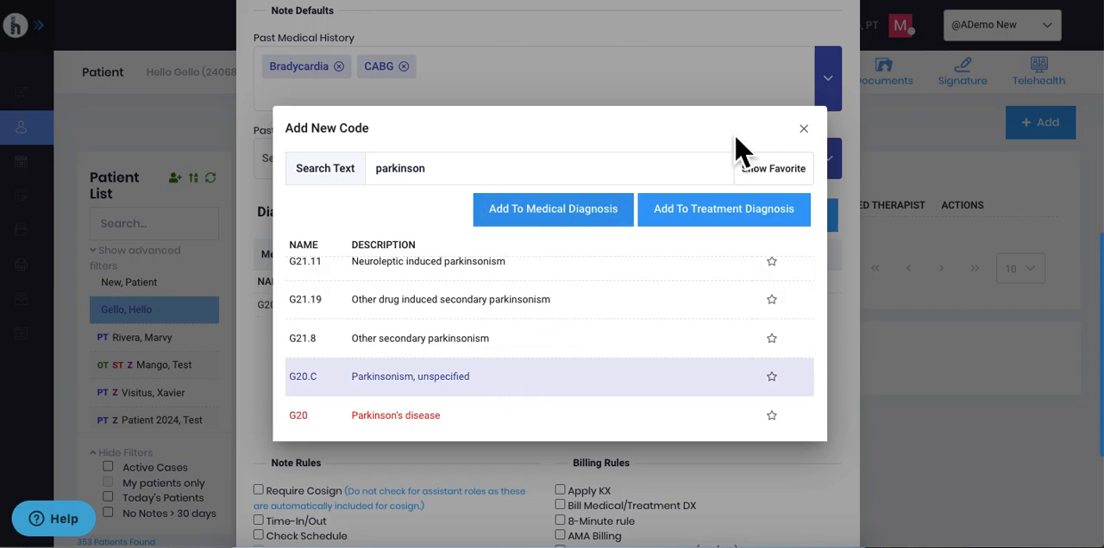
pyautogui.click(552, 209)
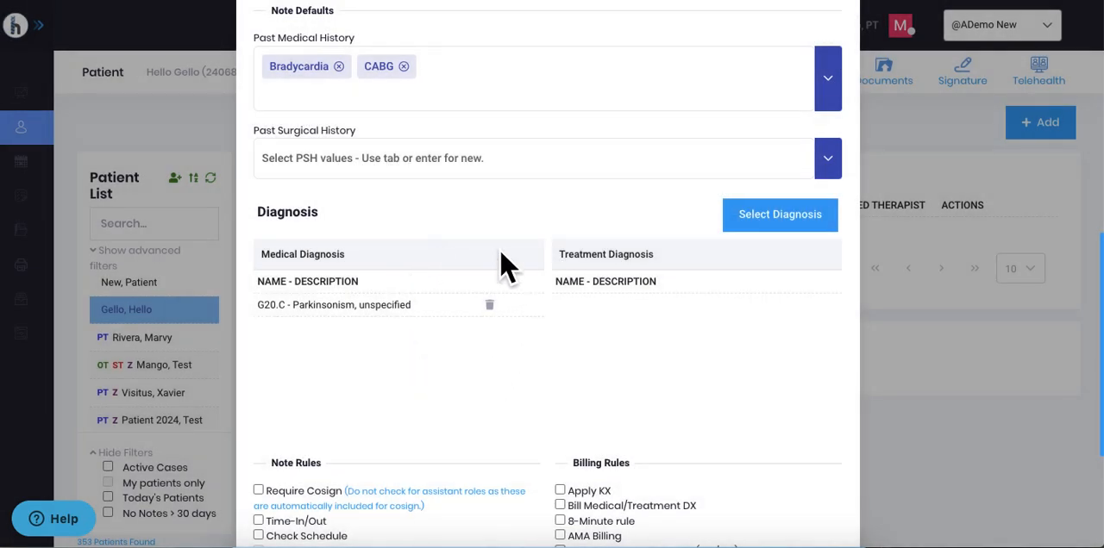
pyautogui.scroll(3)
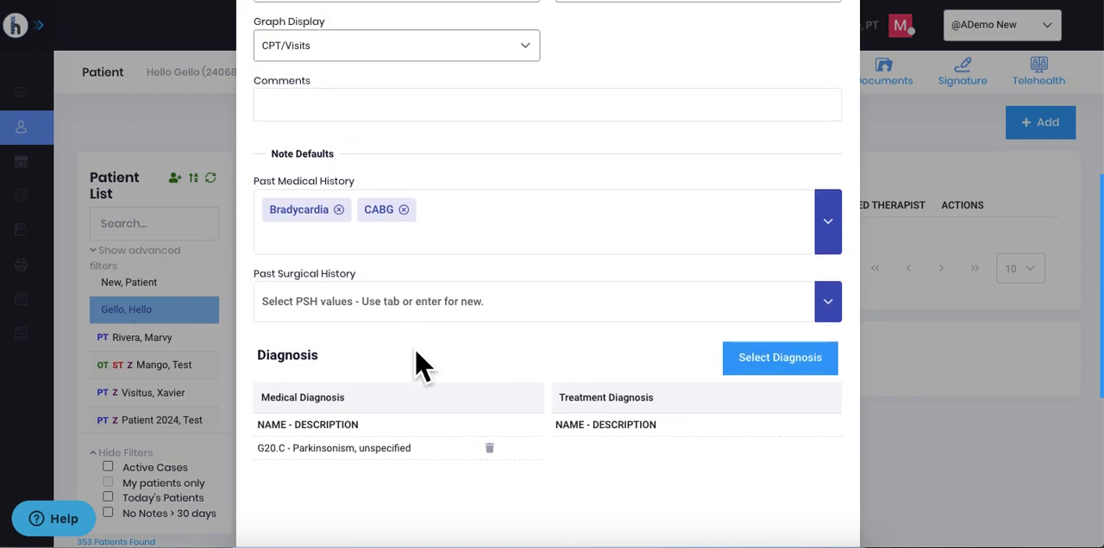
pyautogui.moveTo(336, 411)
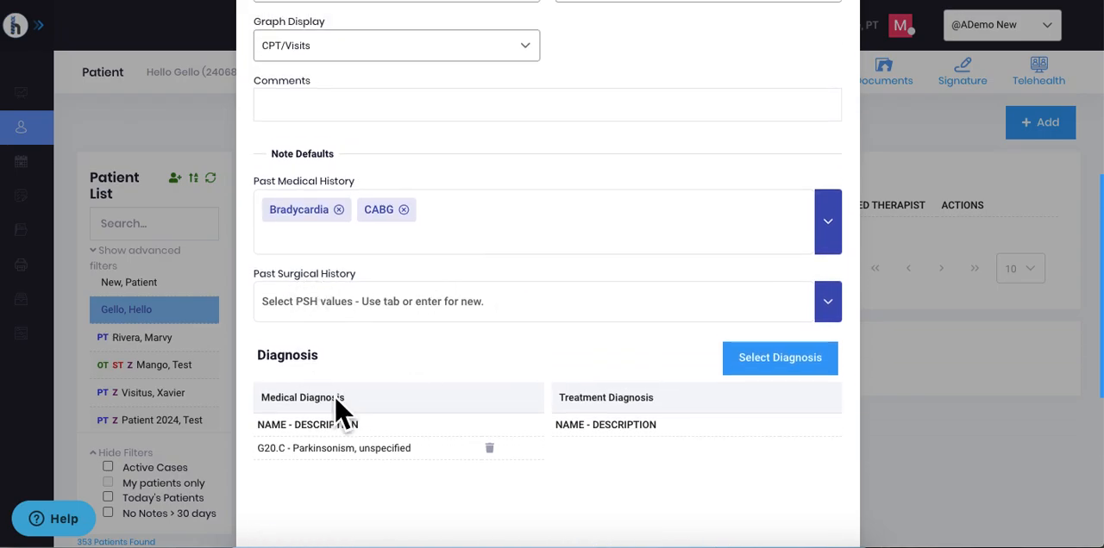
pyautogui.moveTo(358, 431)
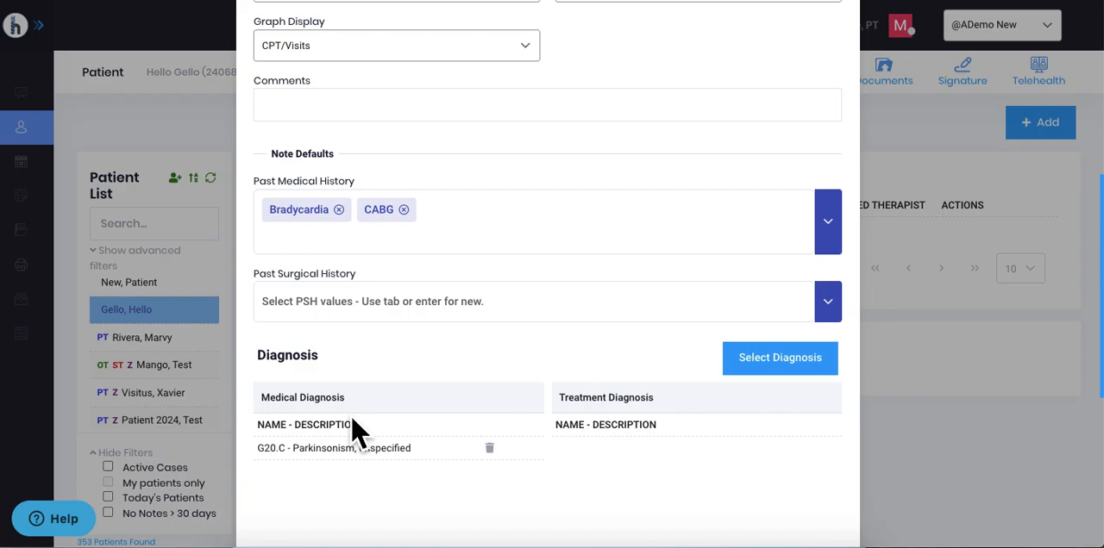
# Select AMA Billing as the billing rule, leaving Bill Medical/Treatment DX off
pyautogui.scroll(-3)
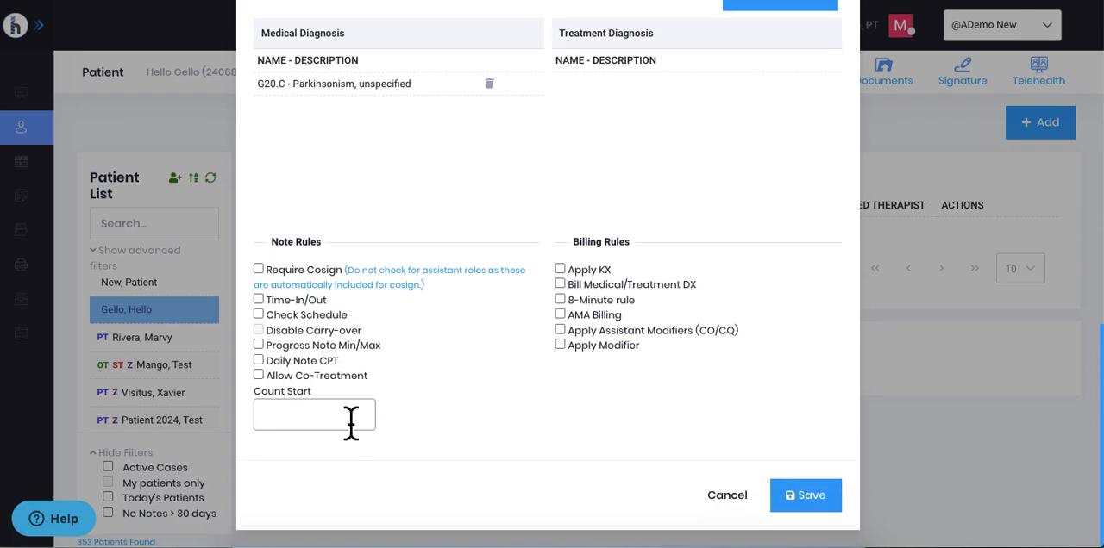
pyautogui.moveTo(343, 412)
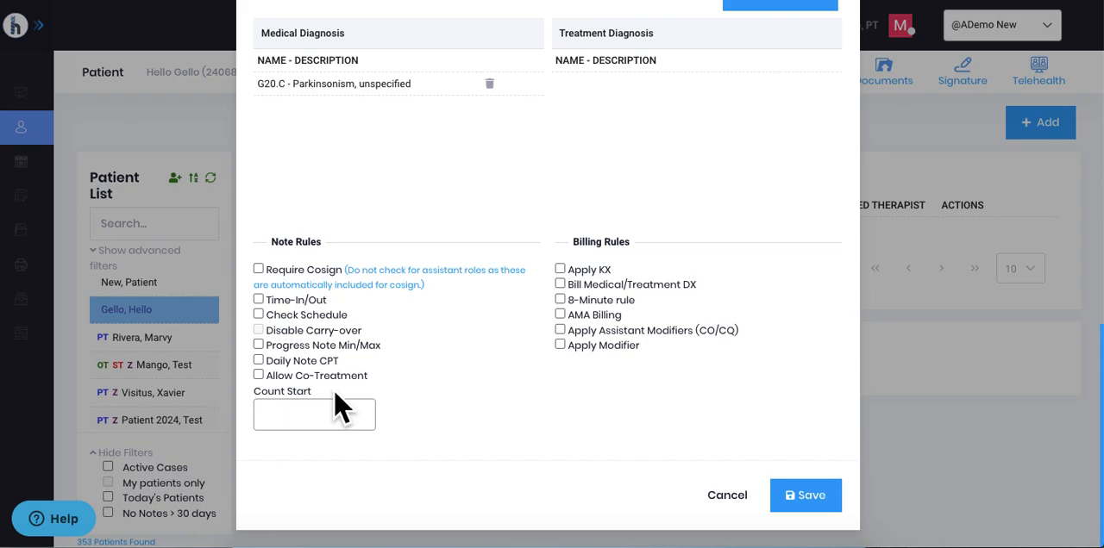
pyautogui.moveTo(559, 401)
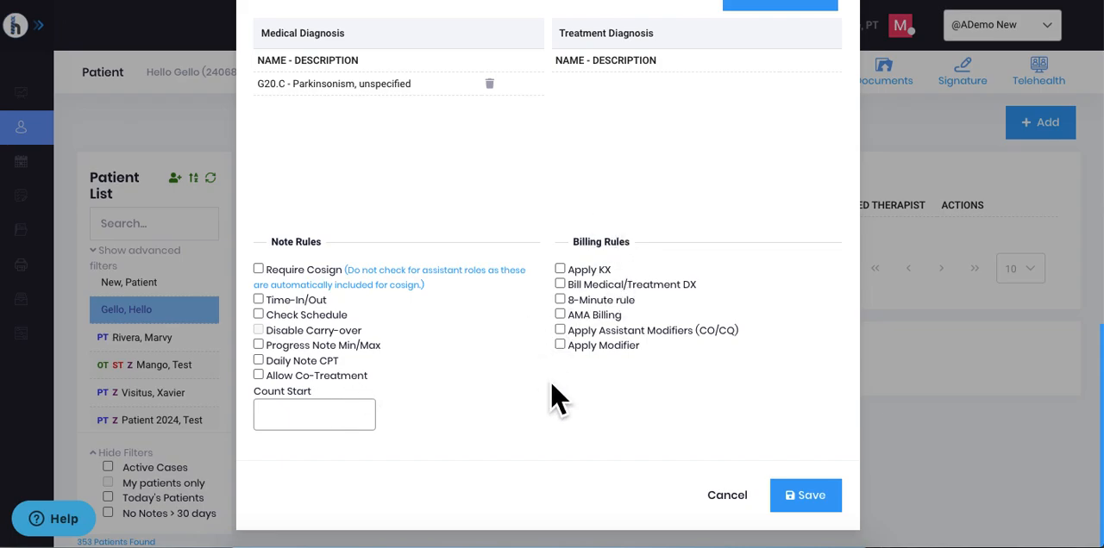
pyautogui.moveTo(607, 285)
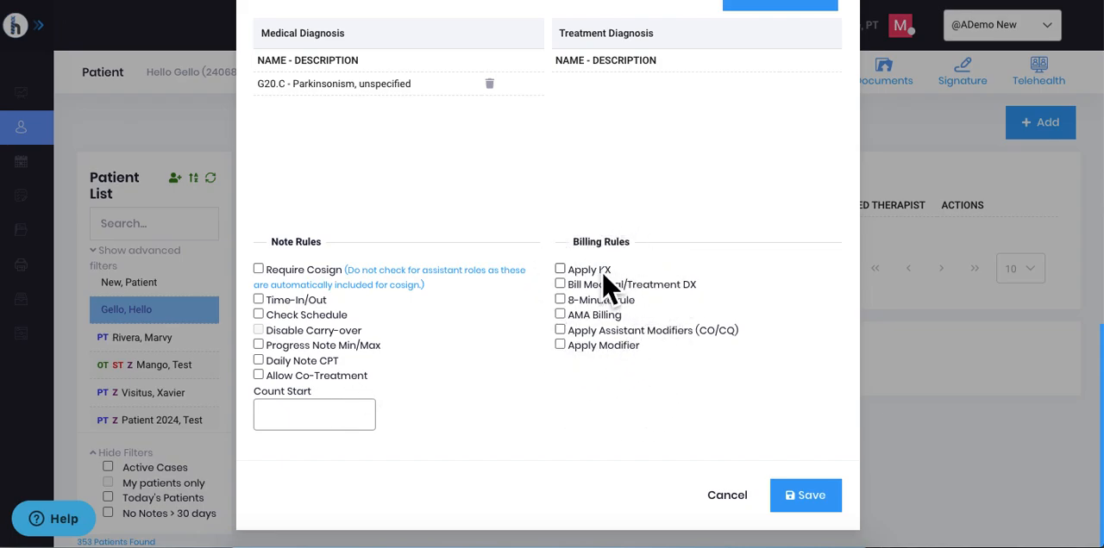
pyautogui.moveTo(617, 298)
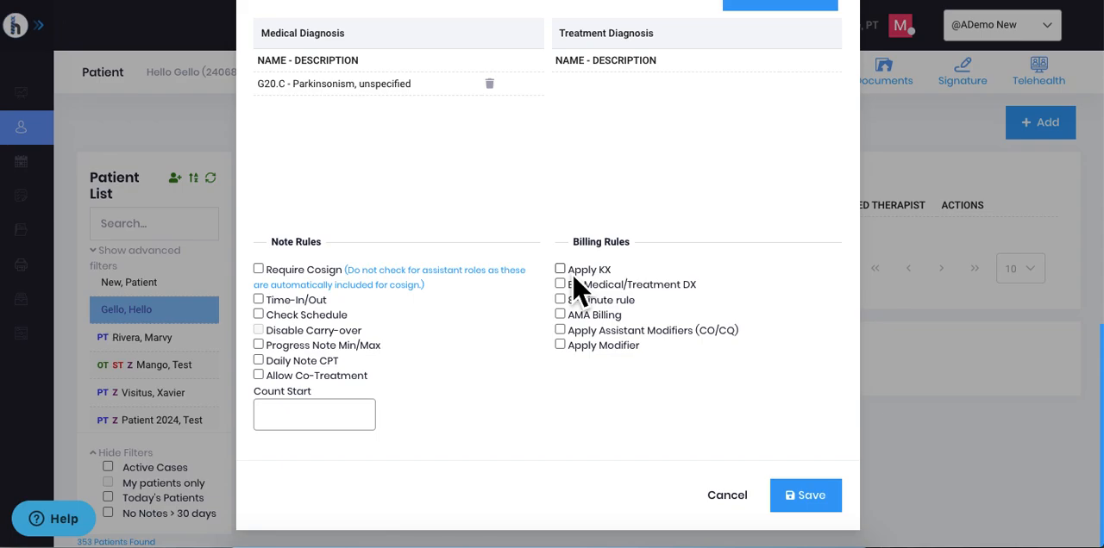
pyautogui.moveTo(595, 324)
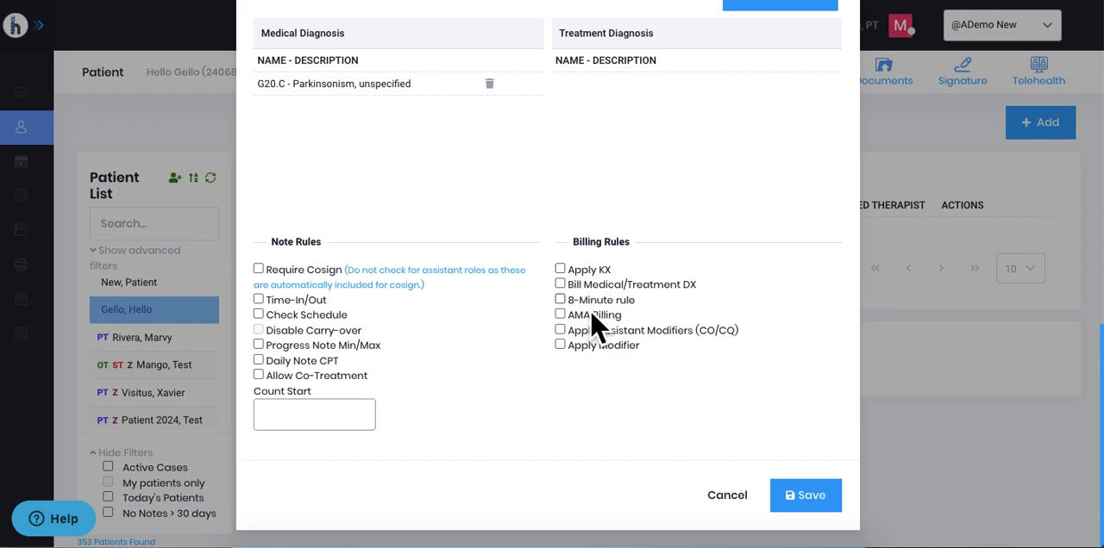
pyautogui.moveTo(600, 325)
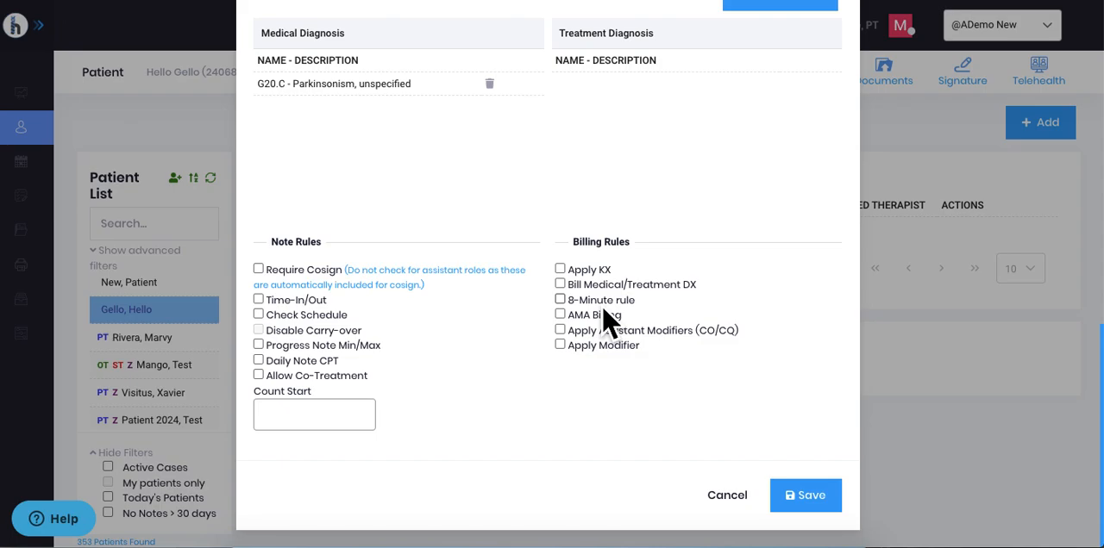
pyautogui.click(559, 300)
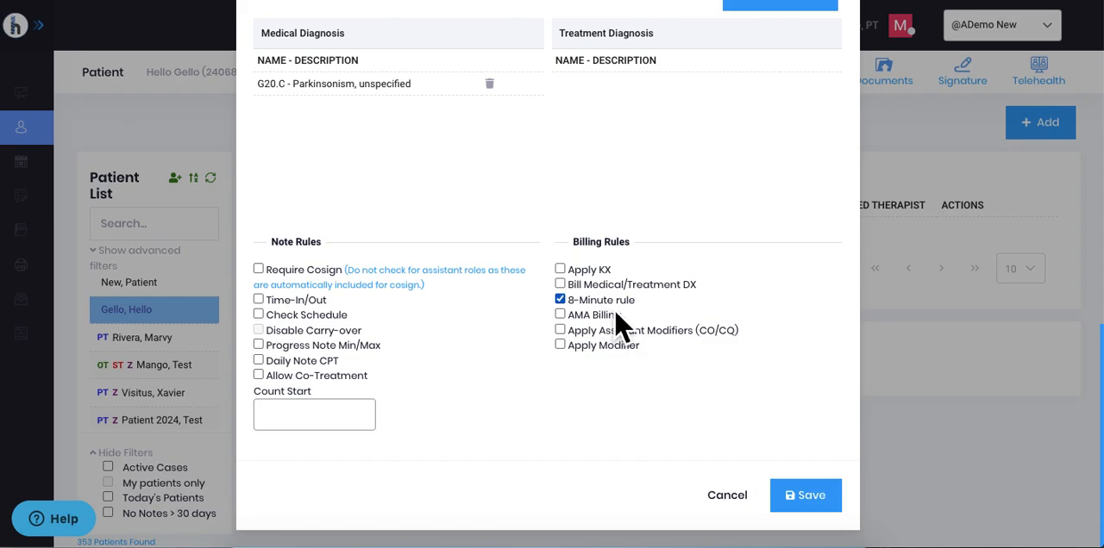
pyautogui.click(558, 314)
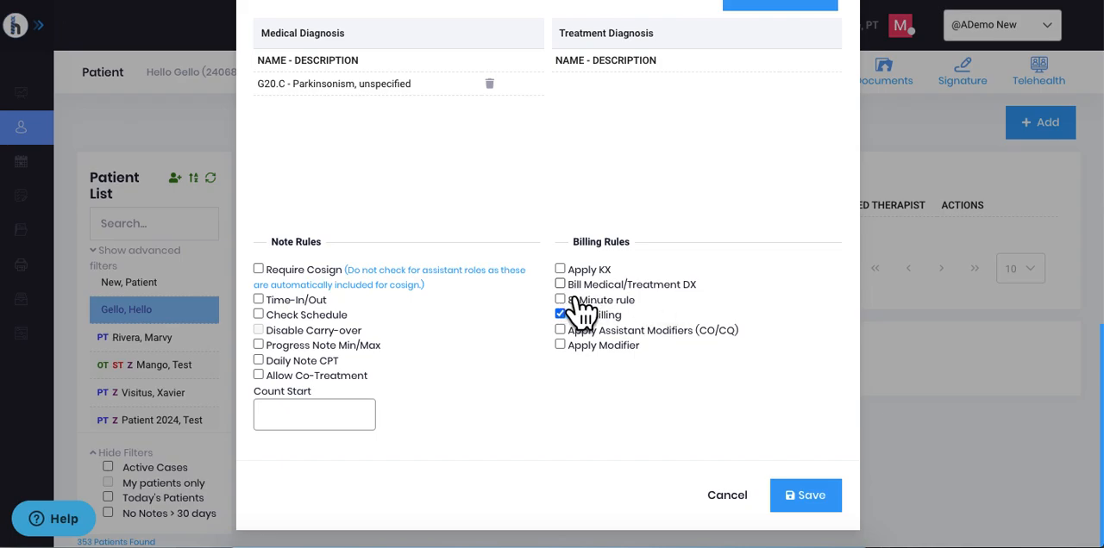
pyautogui.click(559, 285)
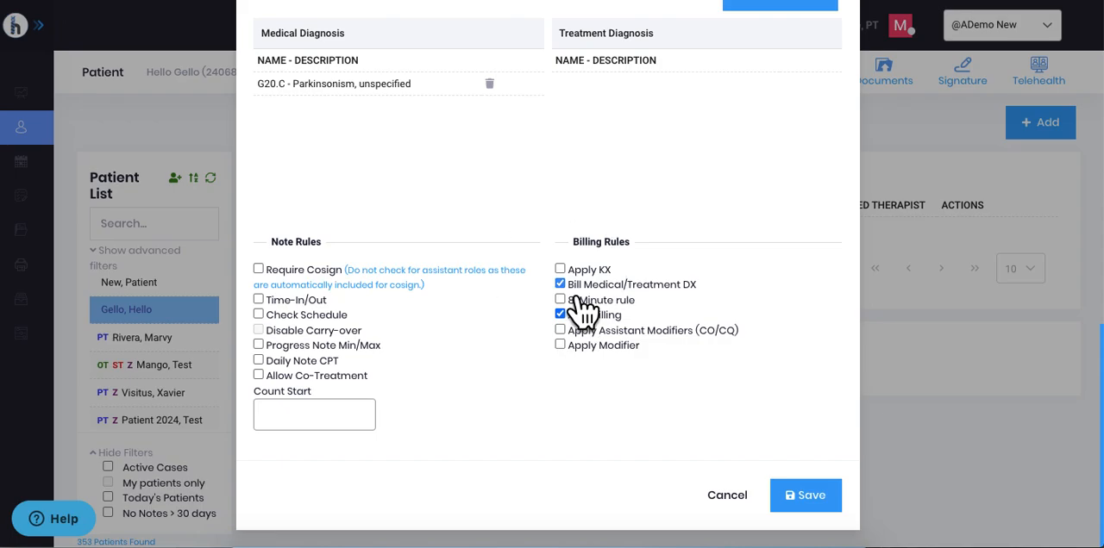
pyautogui.click(558, 285)
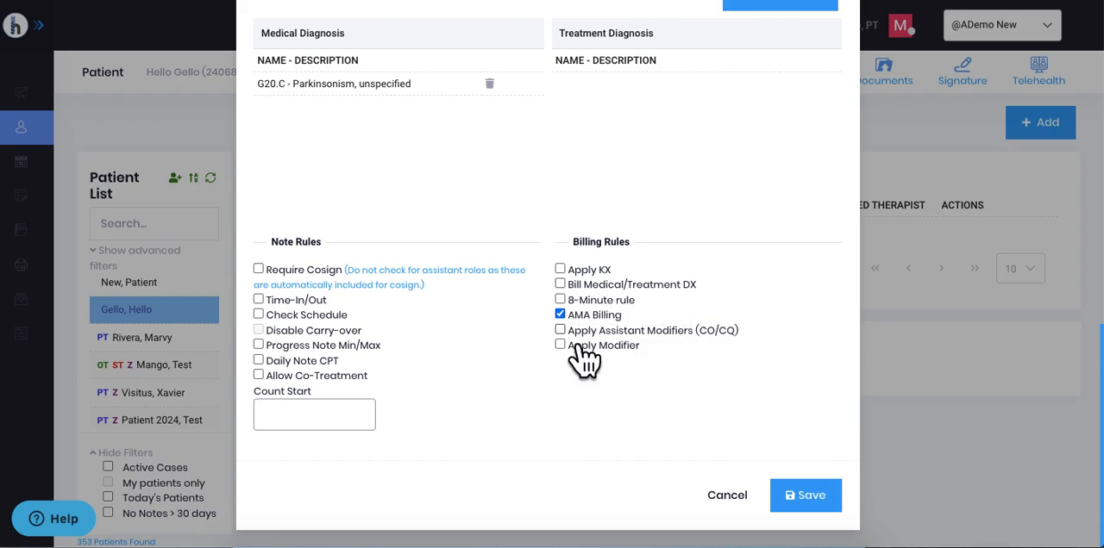
# Enable Apply Assistant Modifiers (CO/CQ) and leave Apply Modifier unchecked
pyautogui.click(559, 331)
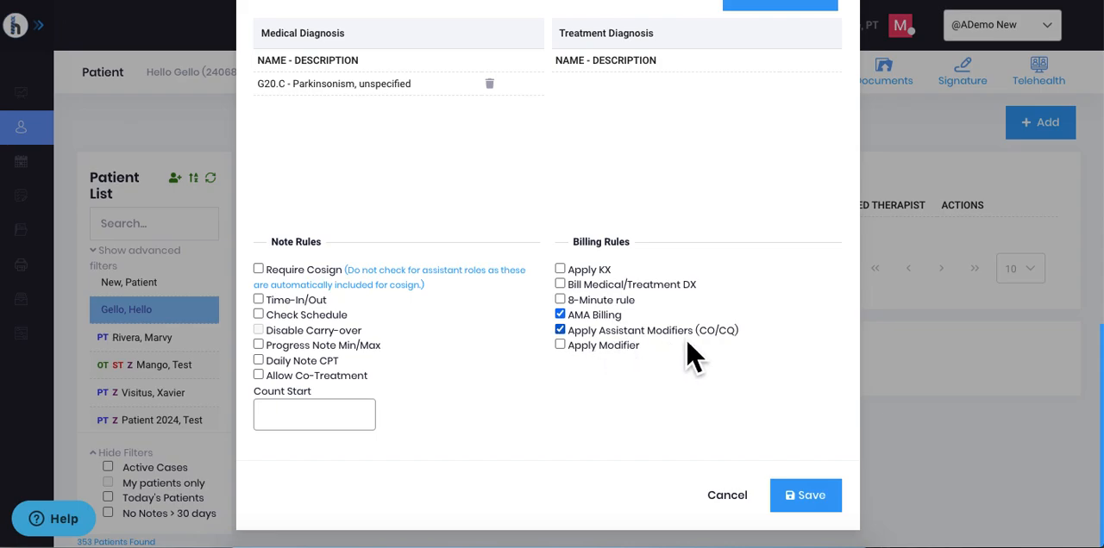
pyautogui.moveTo(728, 363)
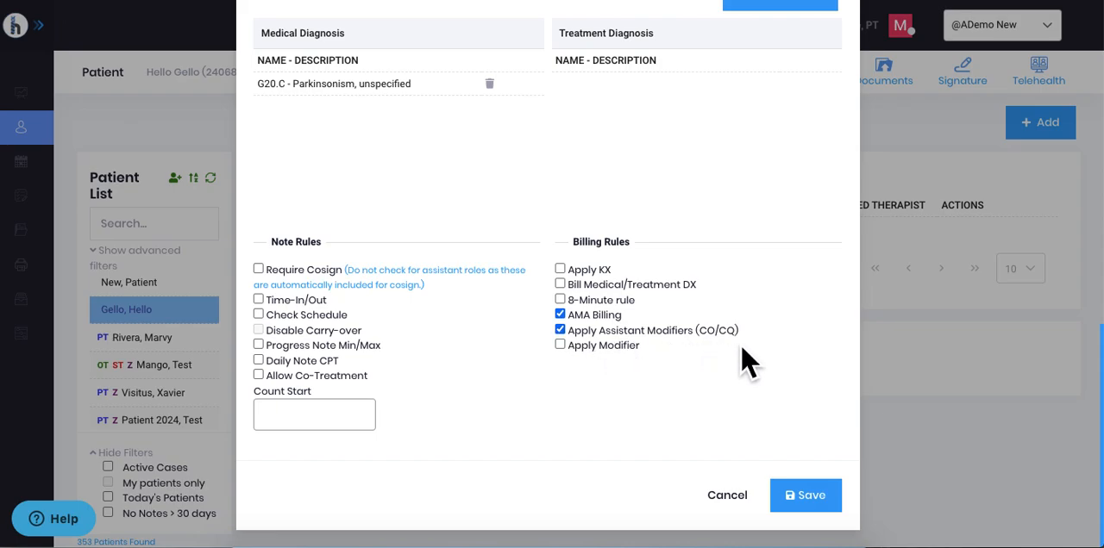
pyautogui.moveTo(669, 359)
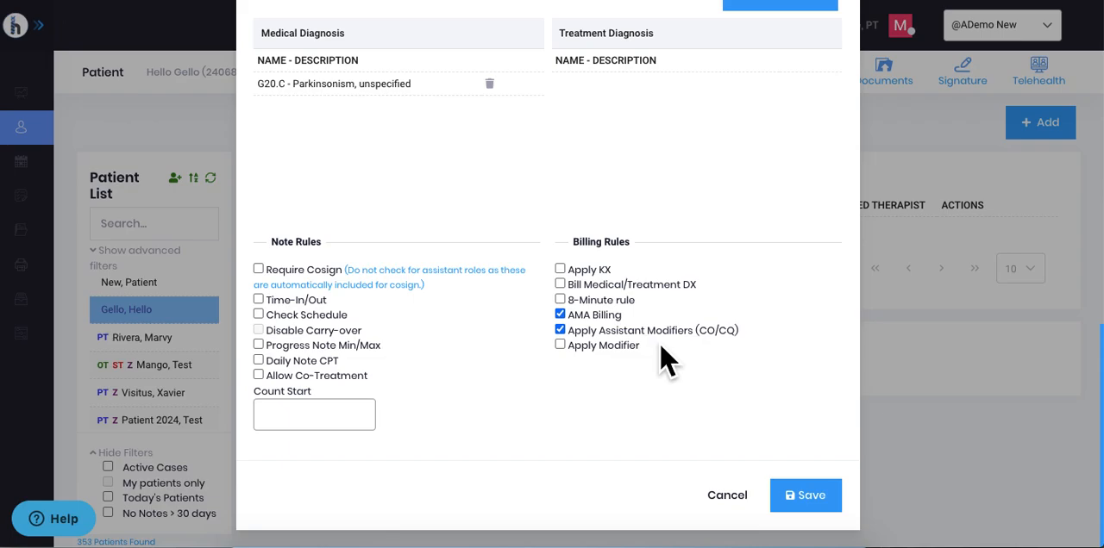
pyautogui.moveTo(690, 359)
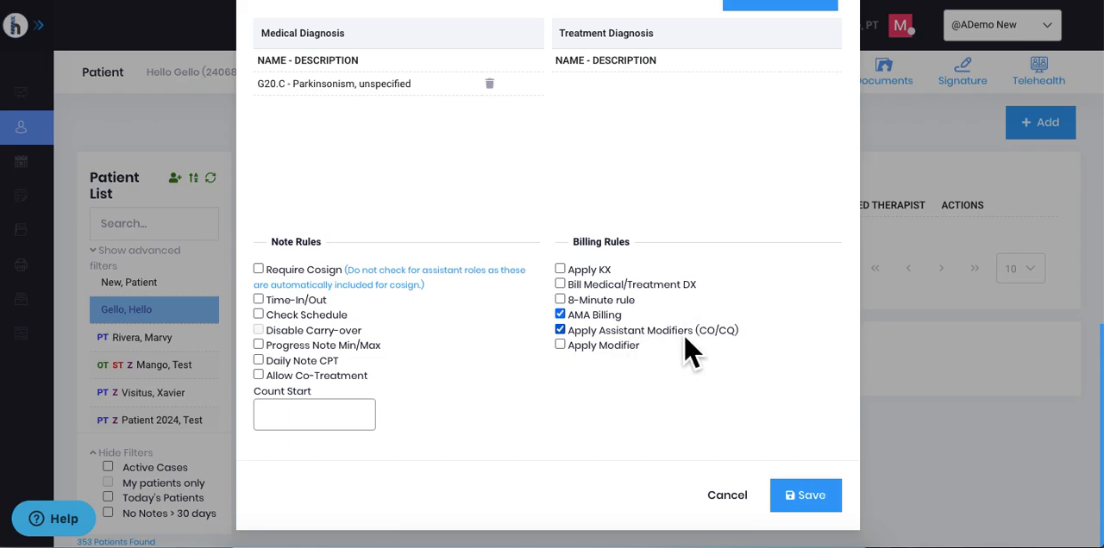
pyautogui.click(559, 345)
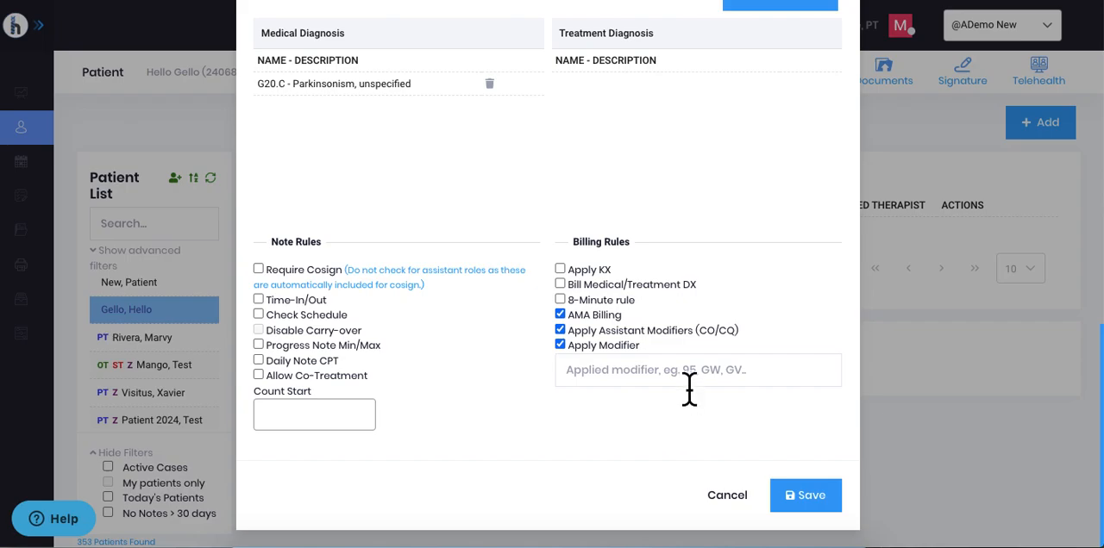
pyautogui.moveTo(635, 395)
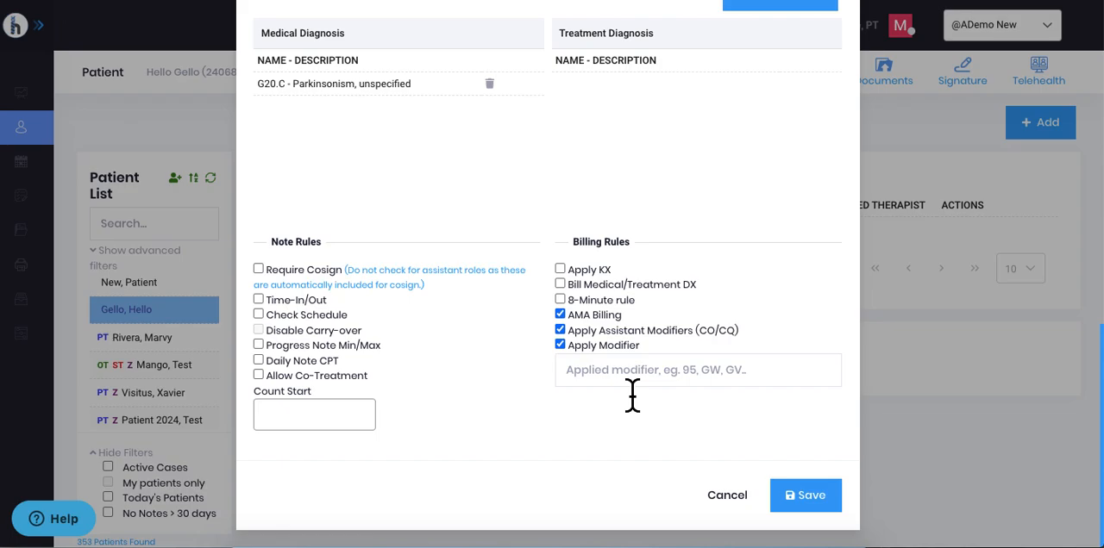
pyautogui.moveTo(733, 393)
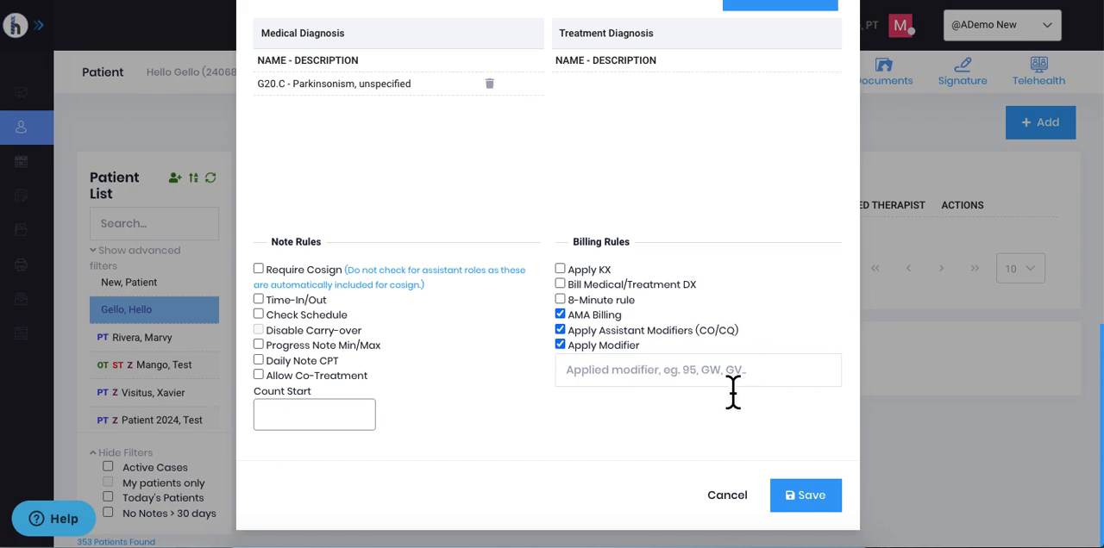
pyautogui.moveTo(773, 389)
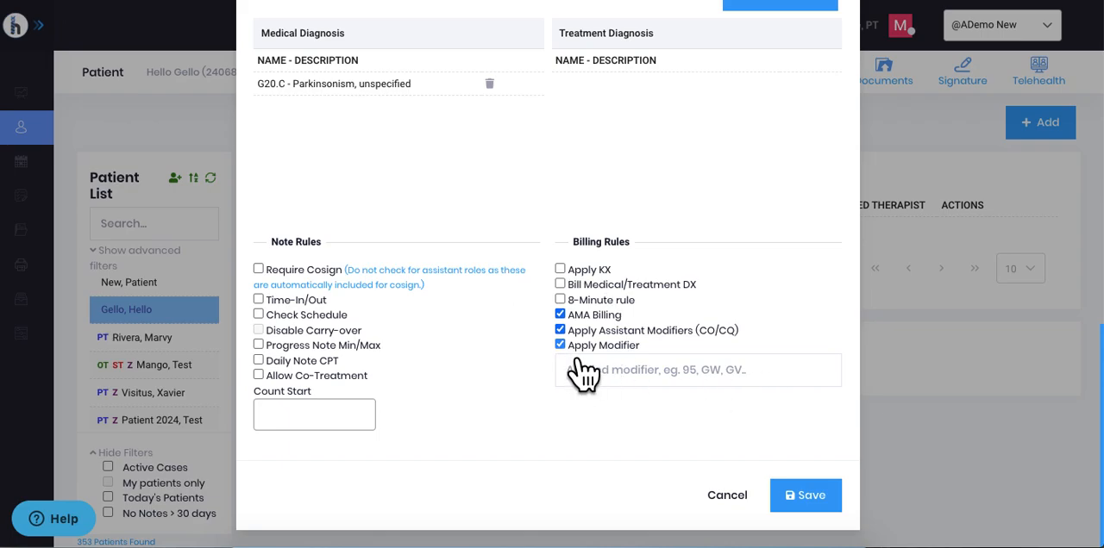
pyautogui.click(559, 344)
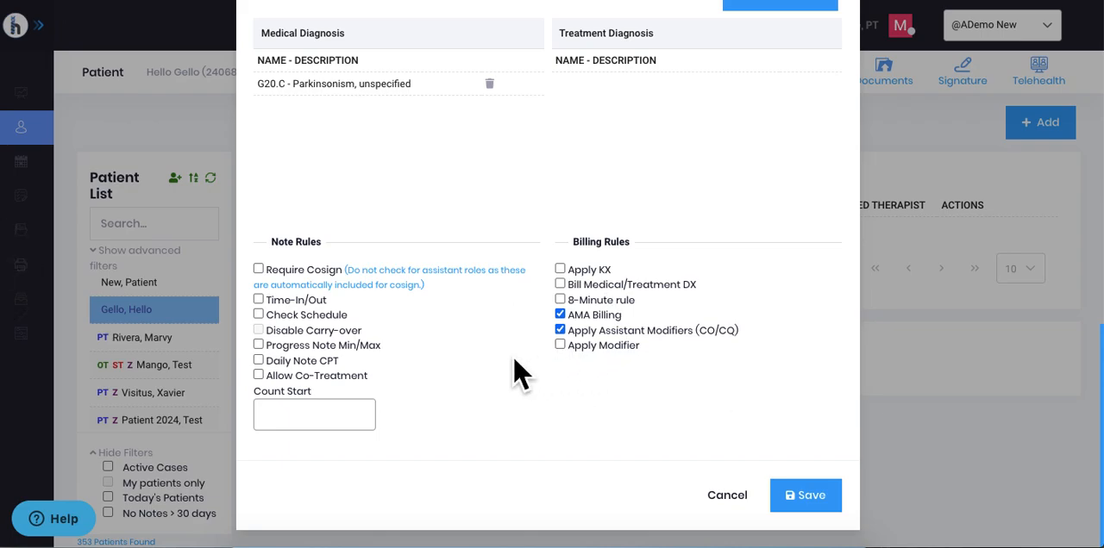
pyautogui.moveTo(302, 405)
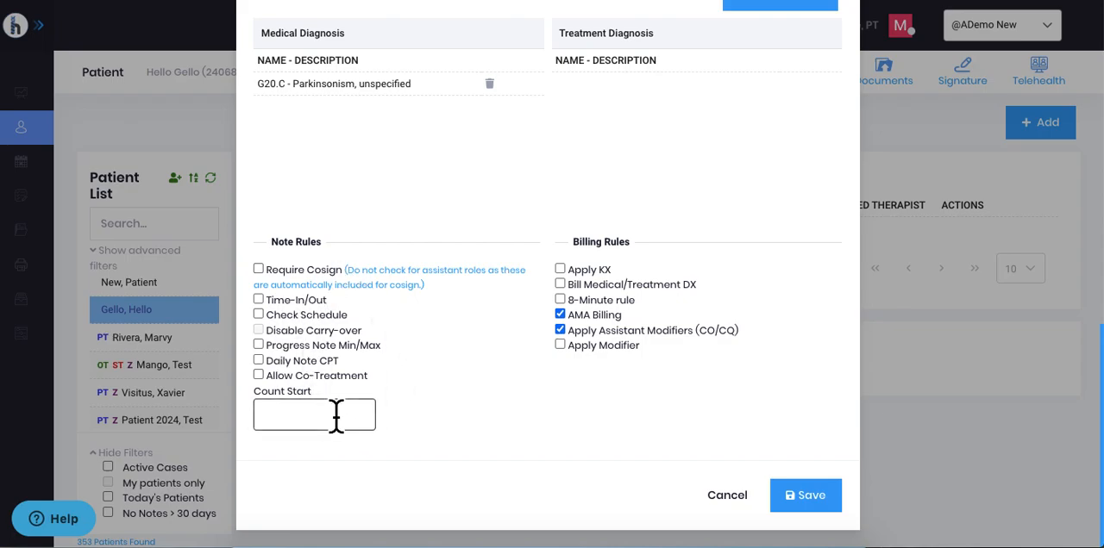
pyautogui.moveTo(383, 348)
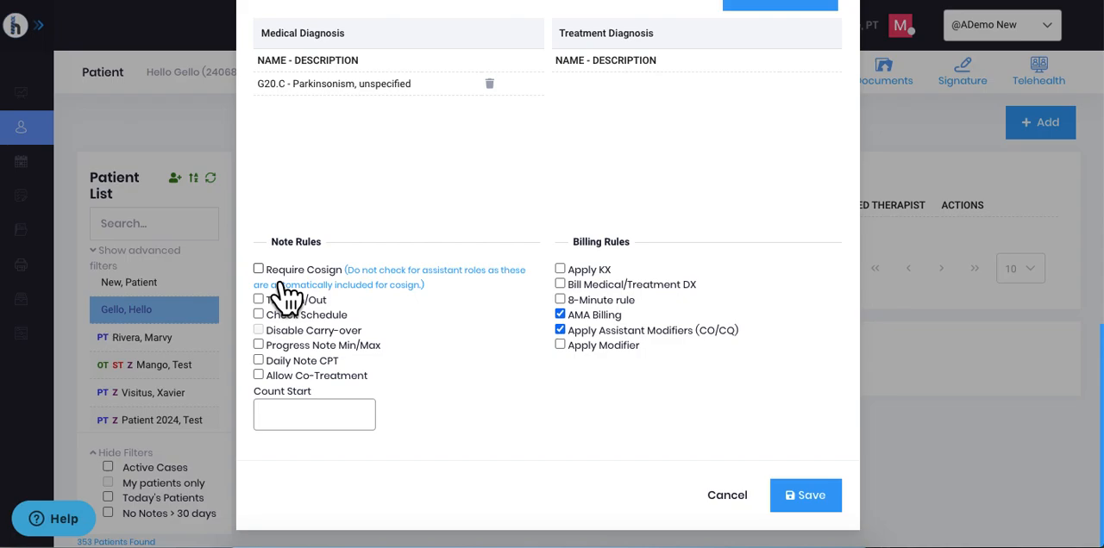
# Enable the Time-In/Out note rule, leaving Require Cosign unchecked
pyautogui.click(259, 269)
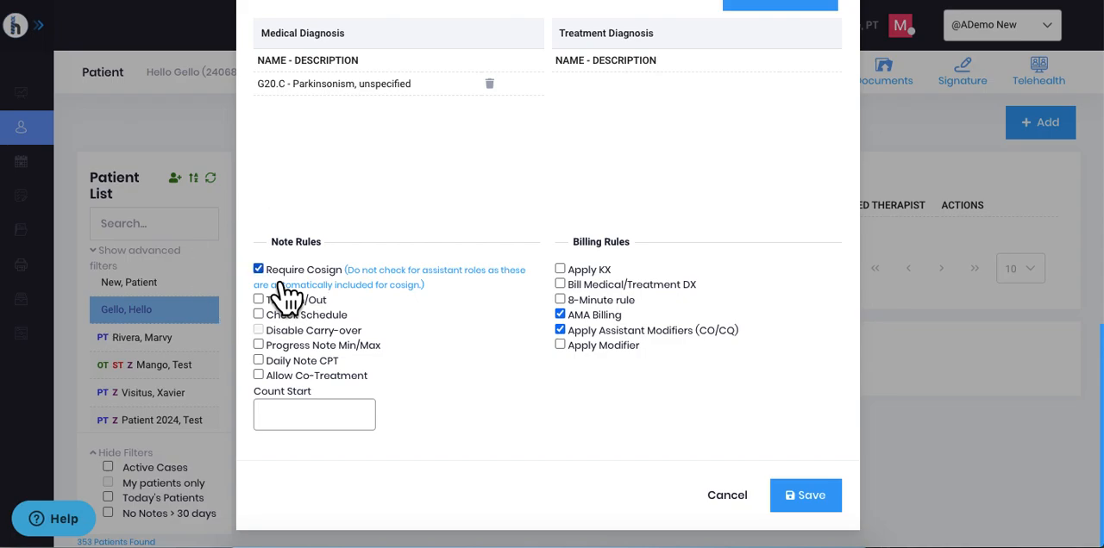
pyautogui.click(259, 269)
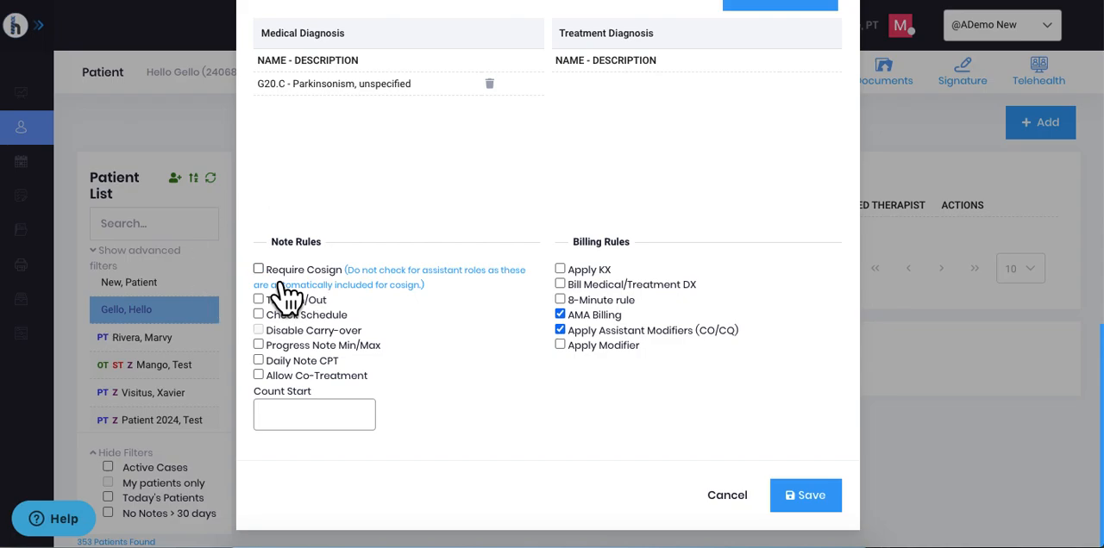
pyautogui.click(259, 300)
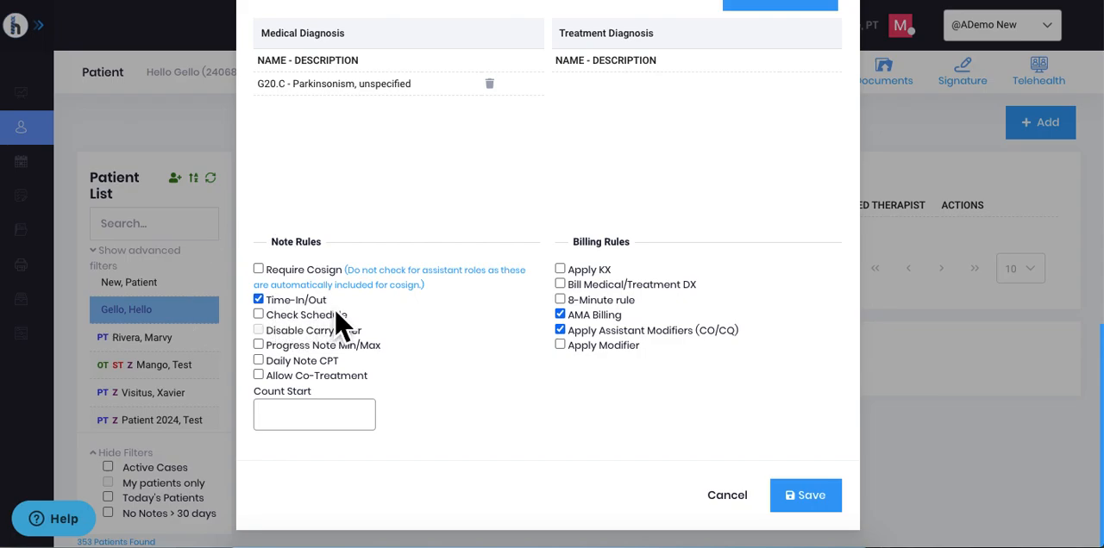
pyautogui.moveTo(280, 345)
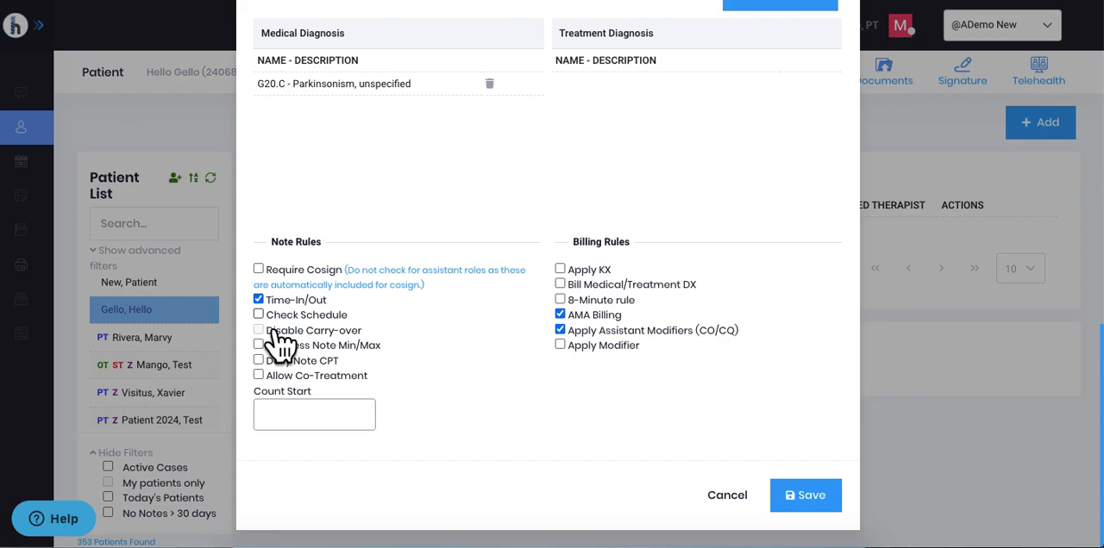
pyautogui.click(259, 314)
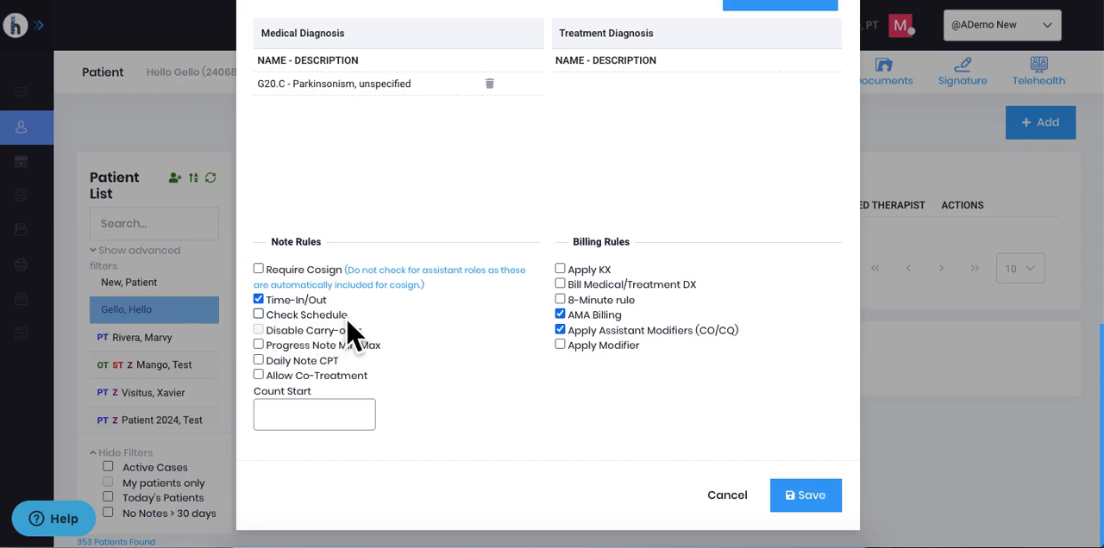
pyautogui.moveTo(307, 352)
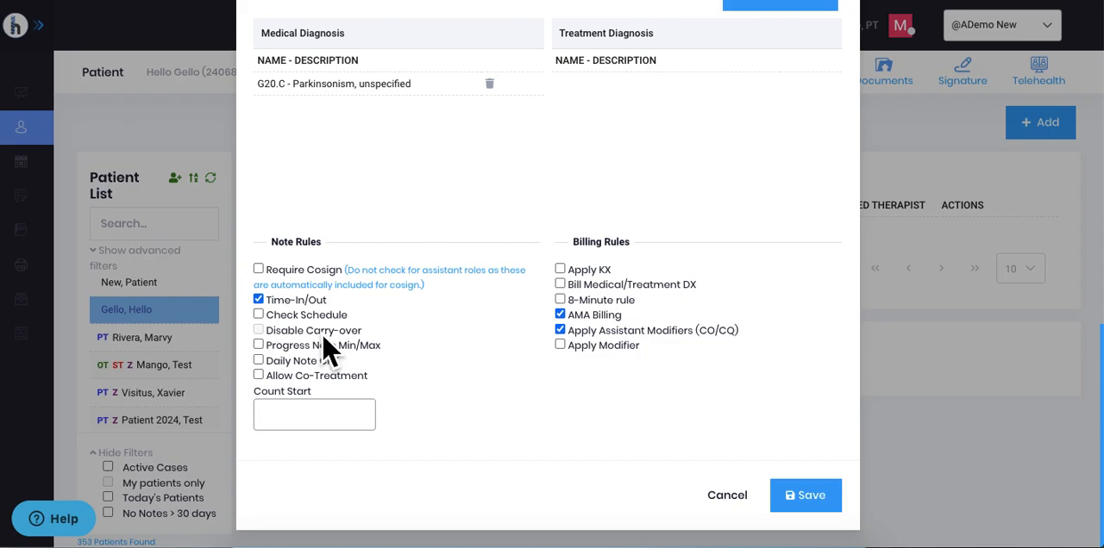
pyautogui.moveTo(297, 366)
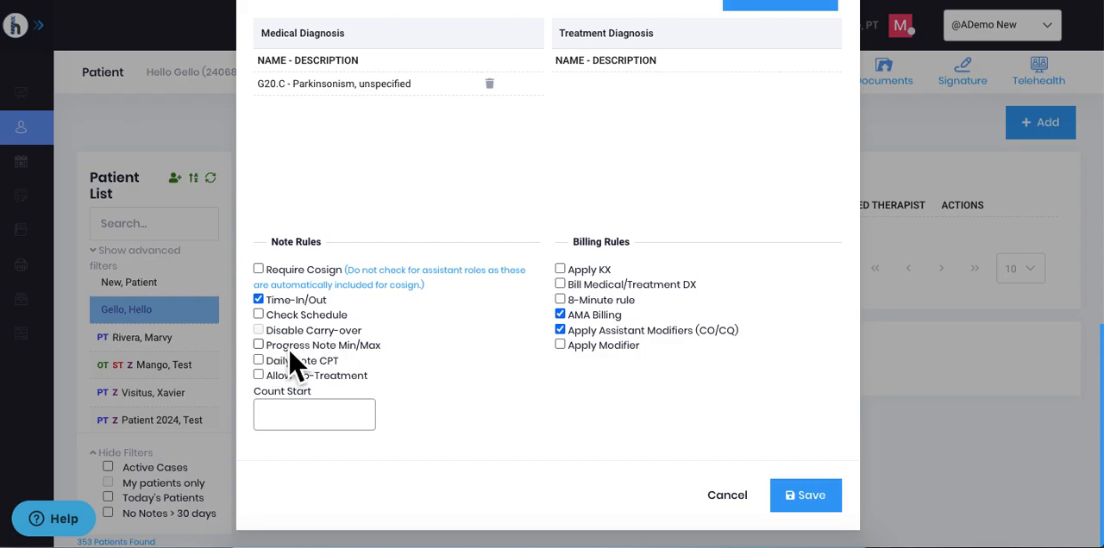
pyautogui.moveTo(285, 366)
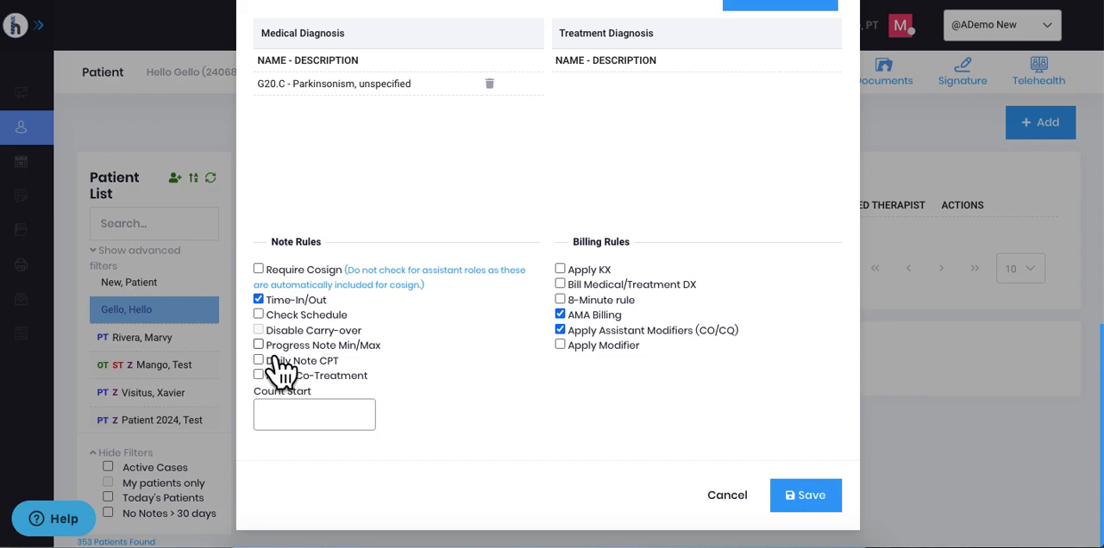
# Enable Progress Note Min/Max with minimum 7 and maximum 9, leaving Allow Co-Treatment off
pyautogui.click(258, 345)
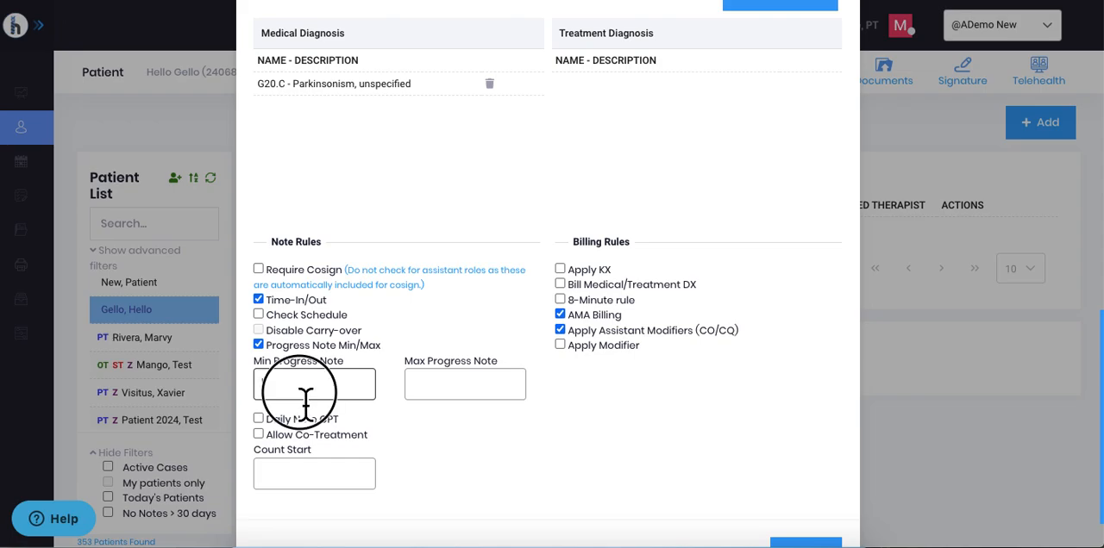
pyautogui.click(313, 382)
pyautogui.write('7')
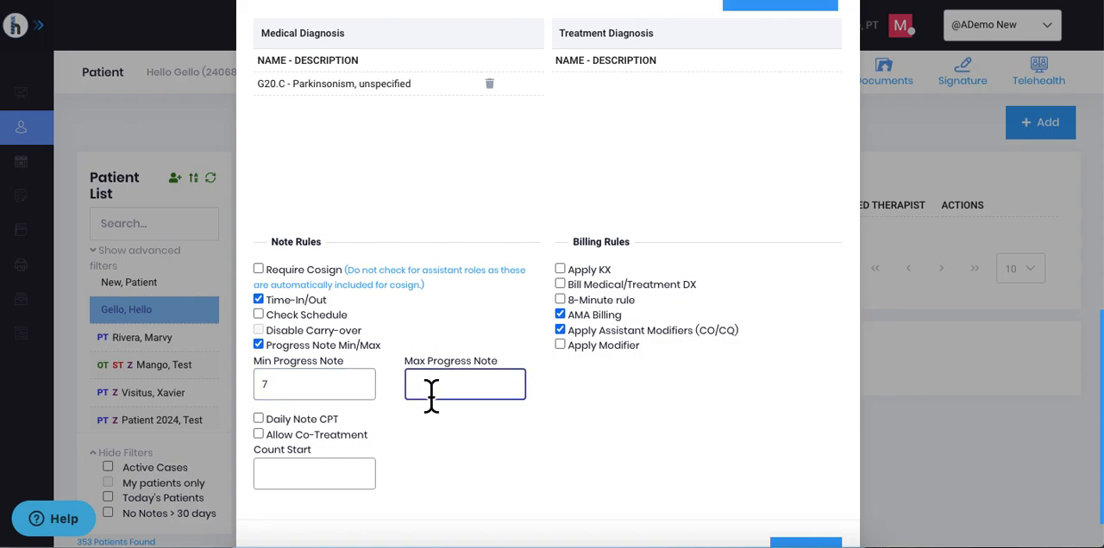
pyautogui.write('9')
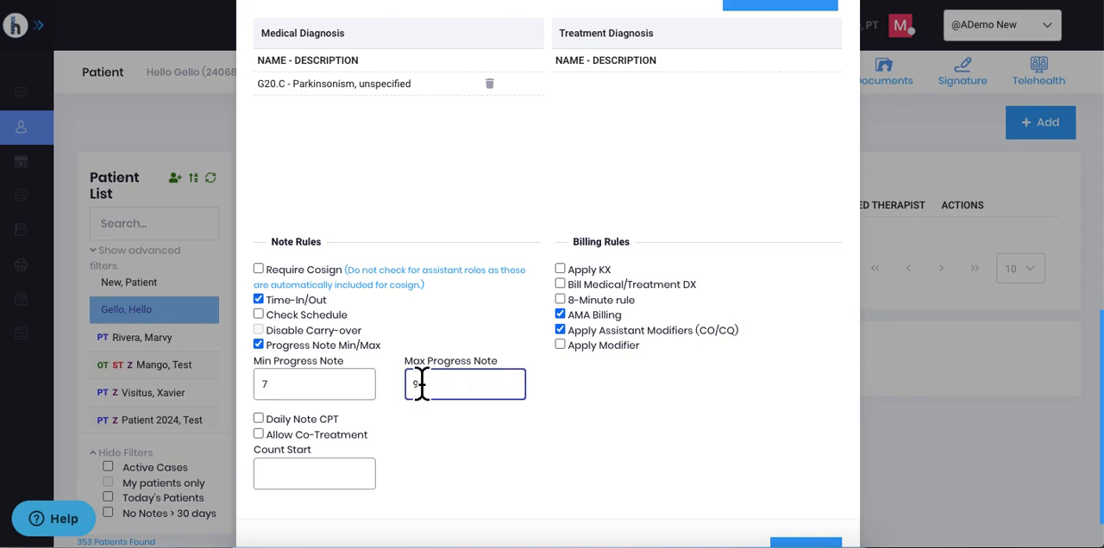
pyautogui.write('9')
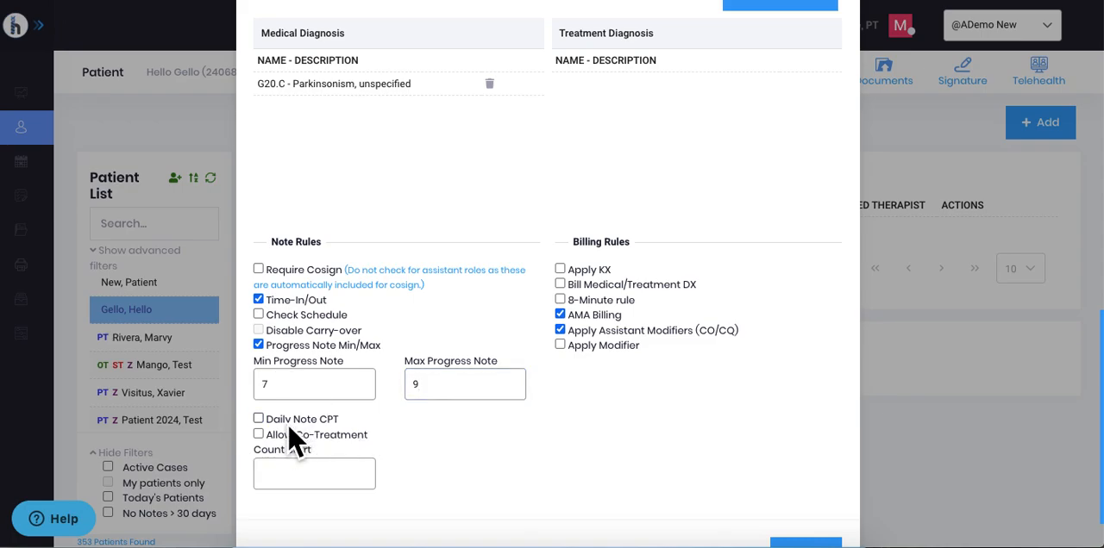
pyautogui.moveTo(414, 445)
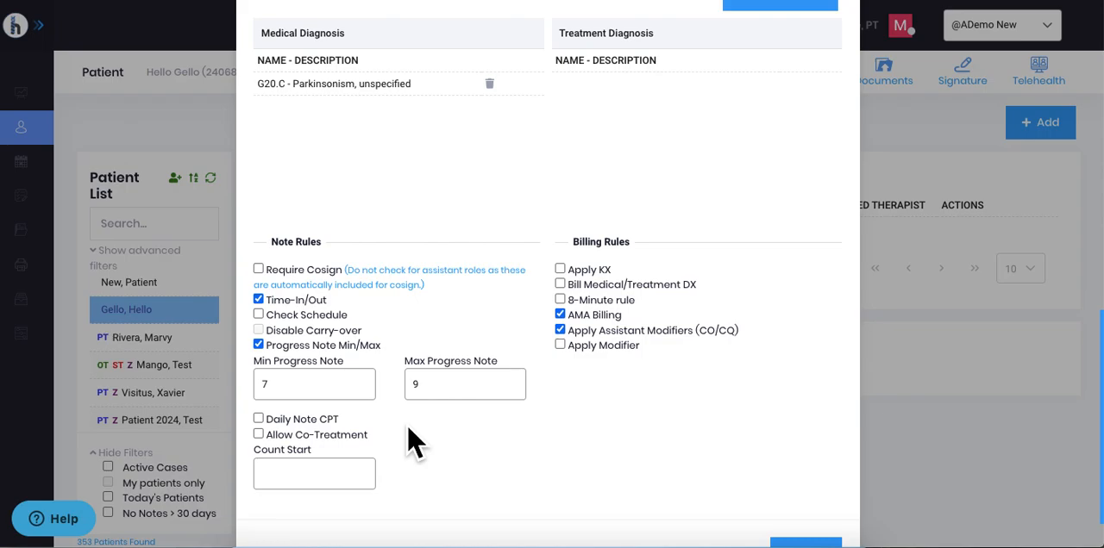
pyautogui.moveTo(338, 452)
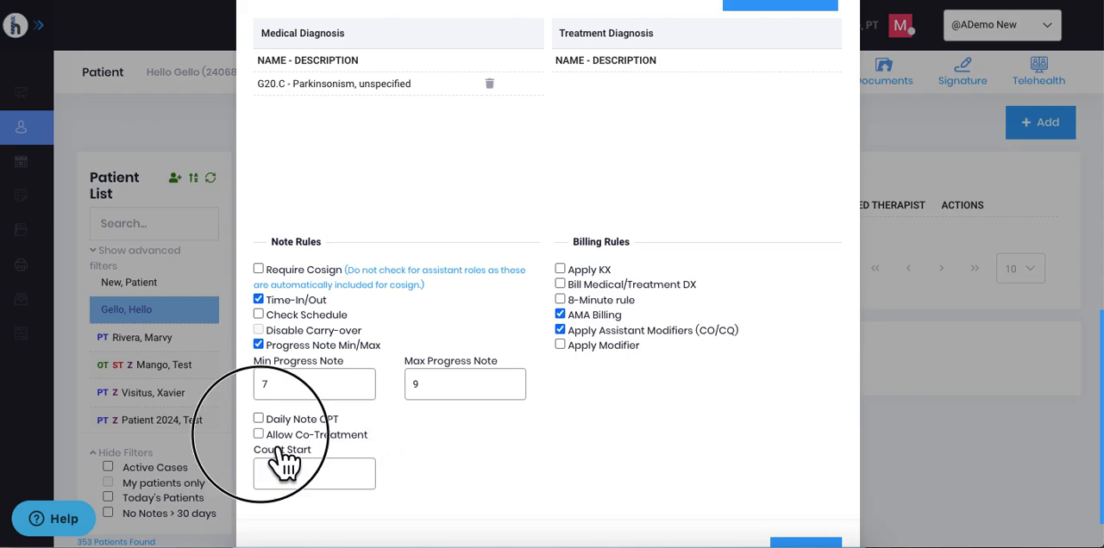
pyautogui.click(259, 434)
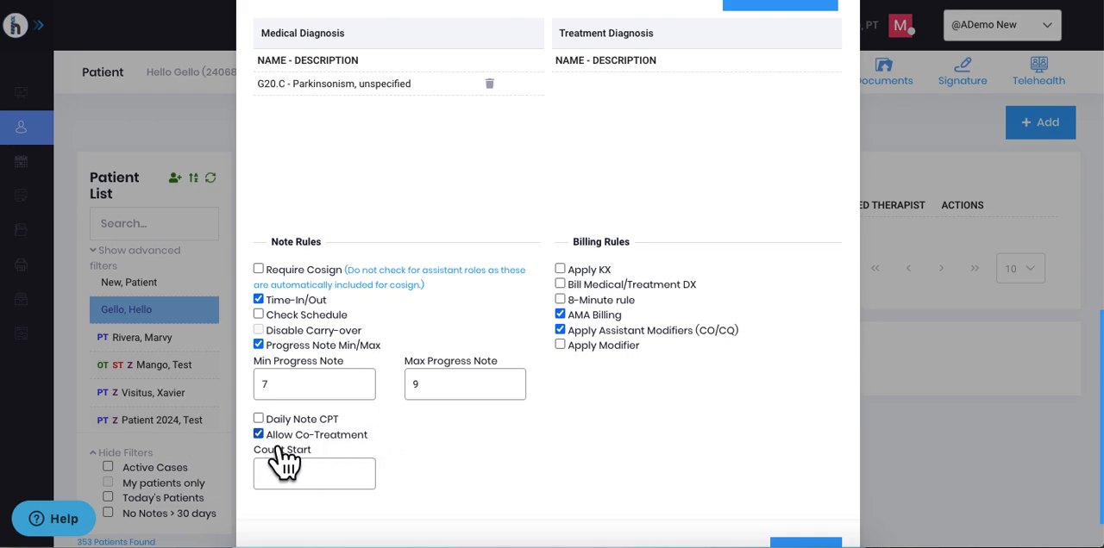
pyautogui.click(259, 435)
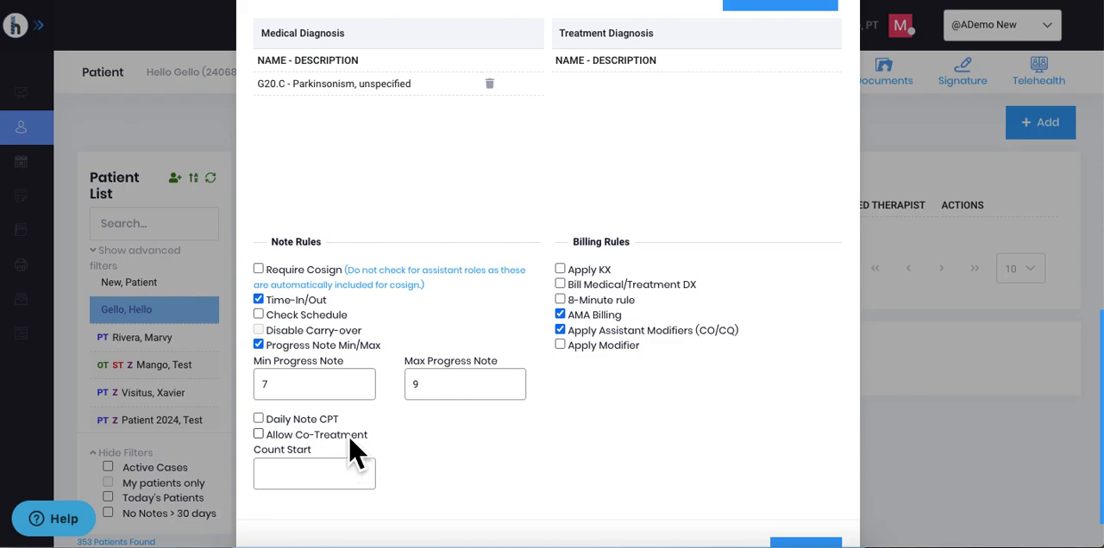
pyautogui.click(314, 472)
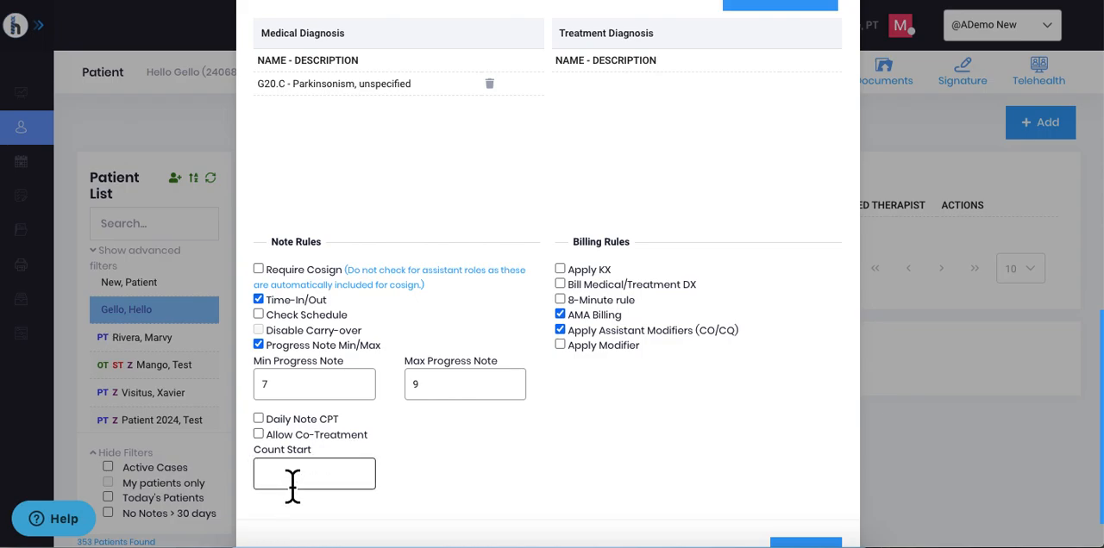
pyautogui.click(314, 474)
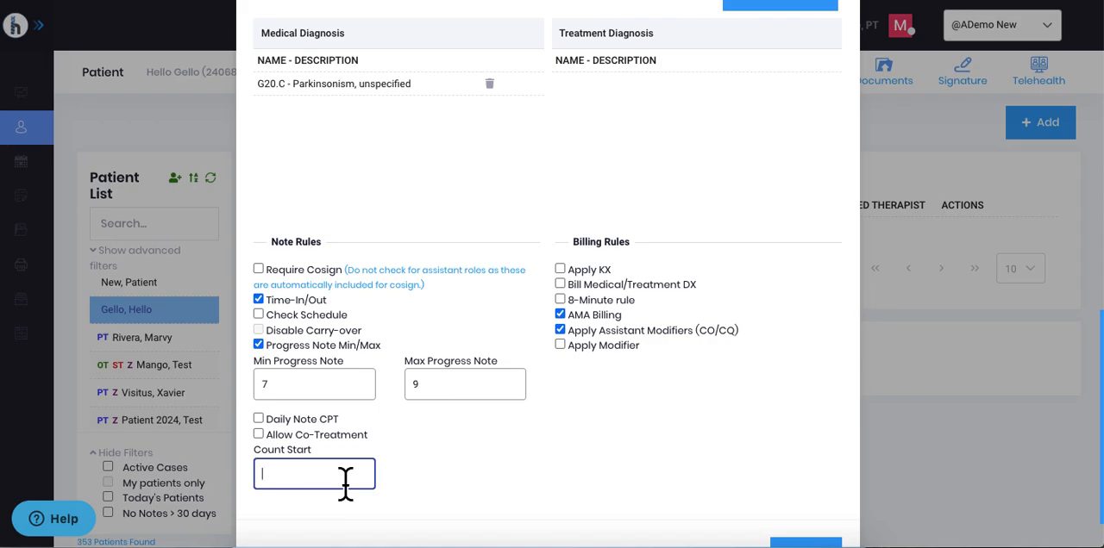
pyautogui.write('13')
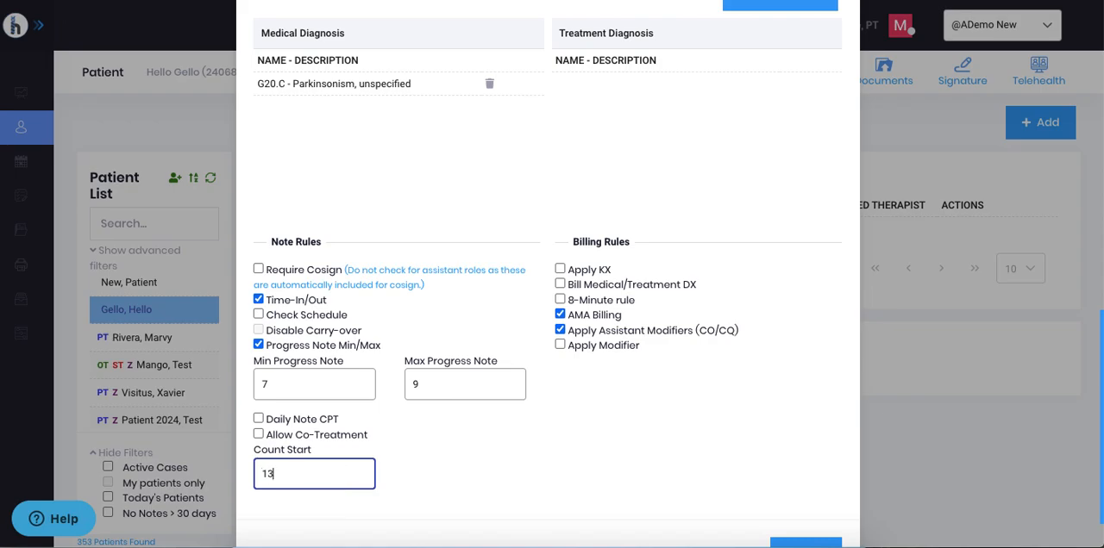
pyautogui.moveTo(448, 486)
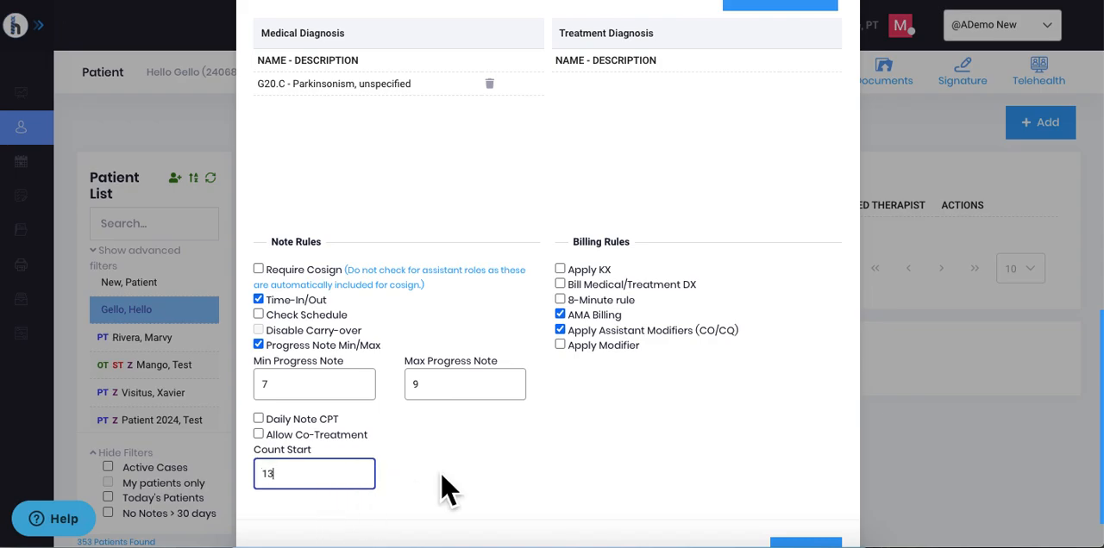
pyautogui.moveTo(336, 479)
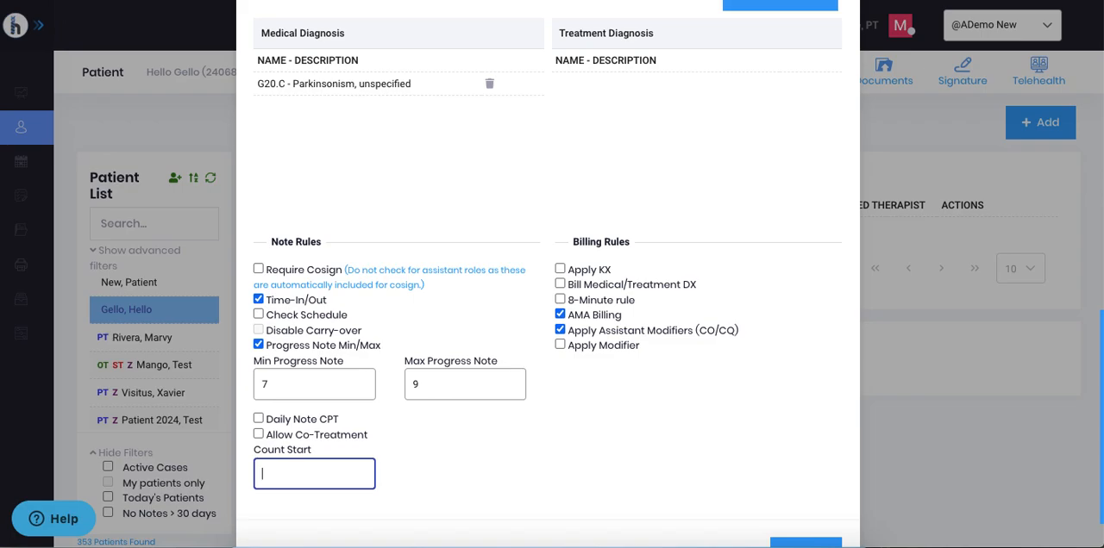
pyautogui.moveTo(566, 431)
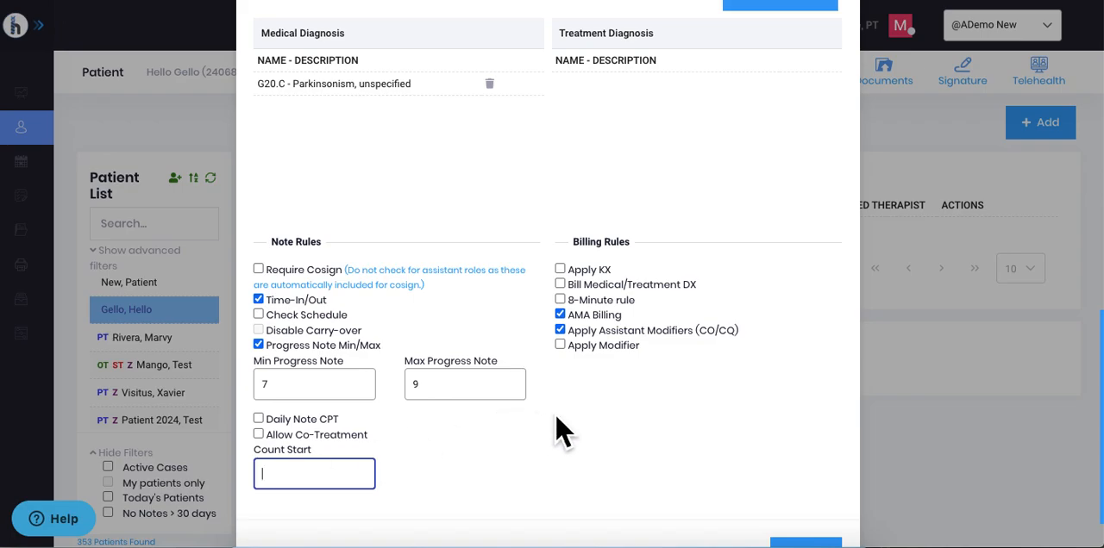
pyautogui.scroll(-3)
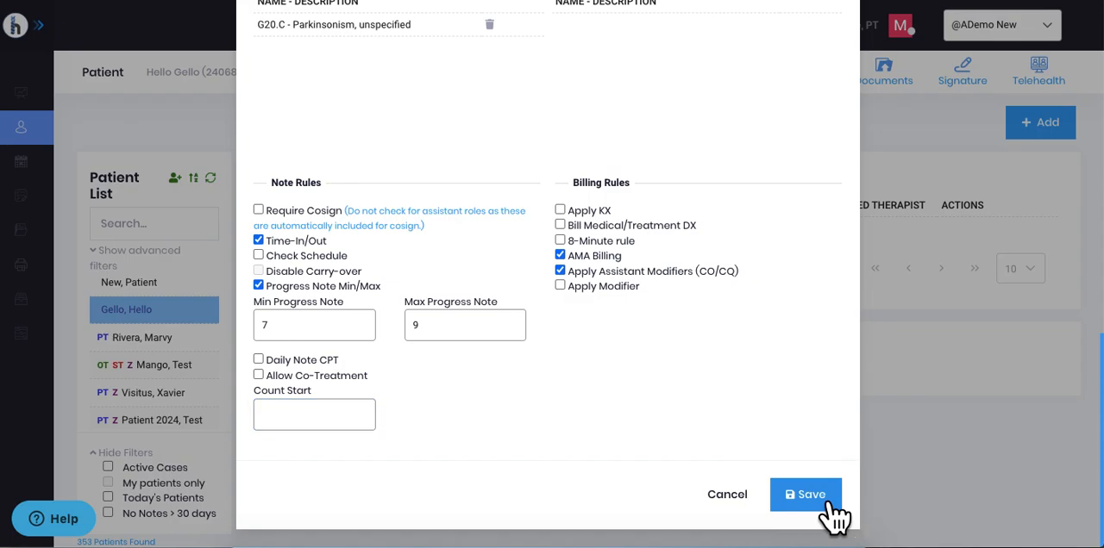
# Save the LBP case and view it as active in Hello Gello's Case List
pyautogui.click(805, 493)
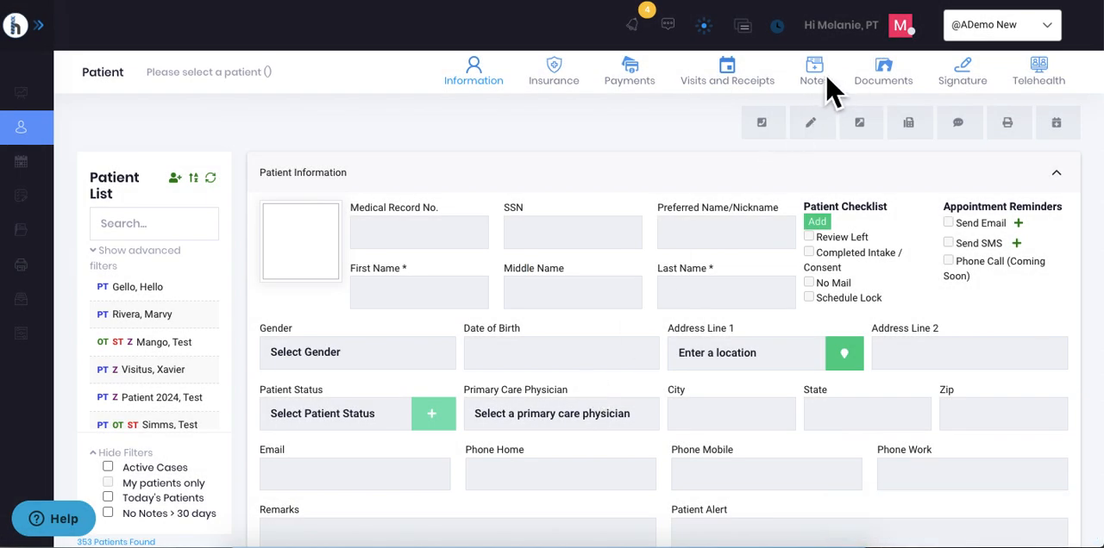
pyautogui.moveTo(262, 284)
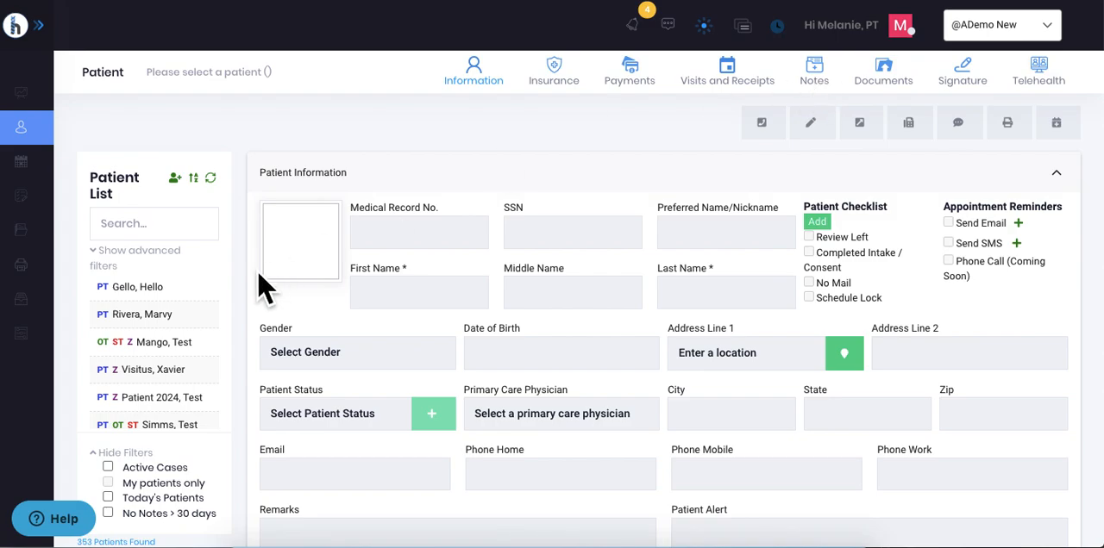
pyautogui.click(138, 286)
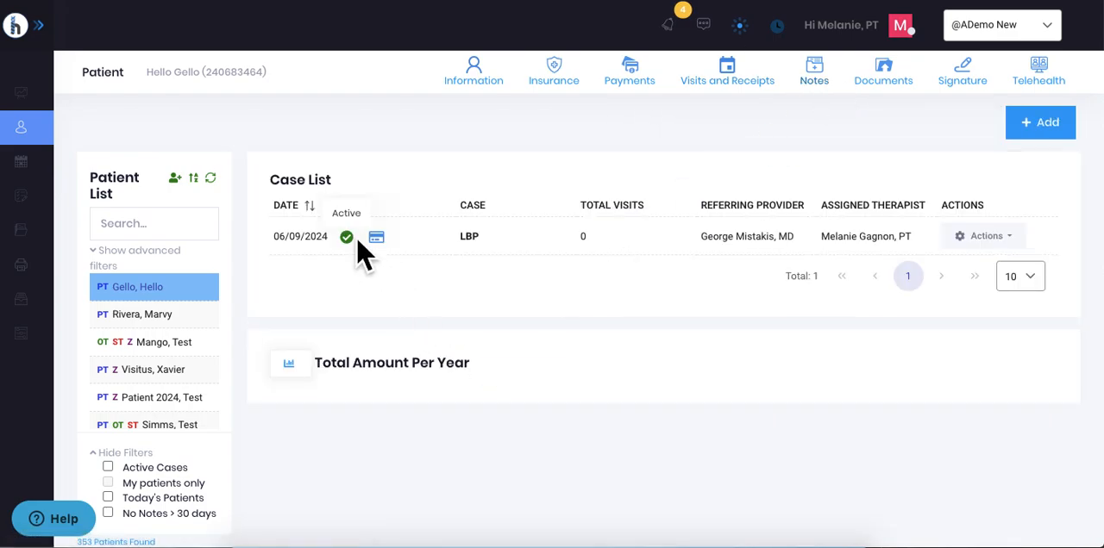
pyautogui.moveTo(569, 250)
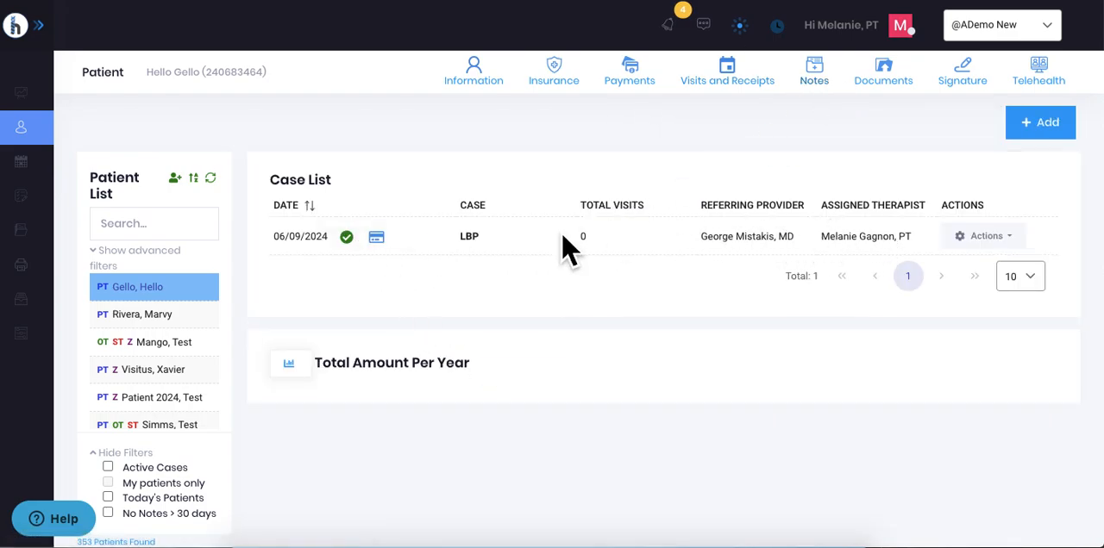